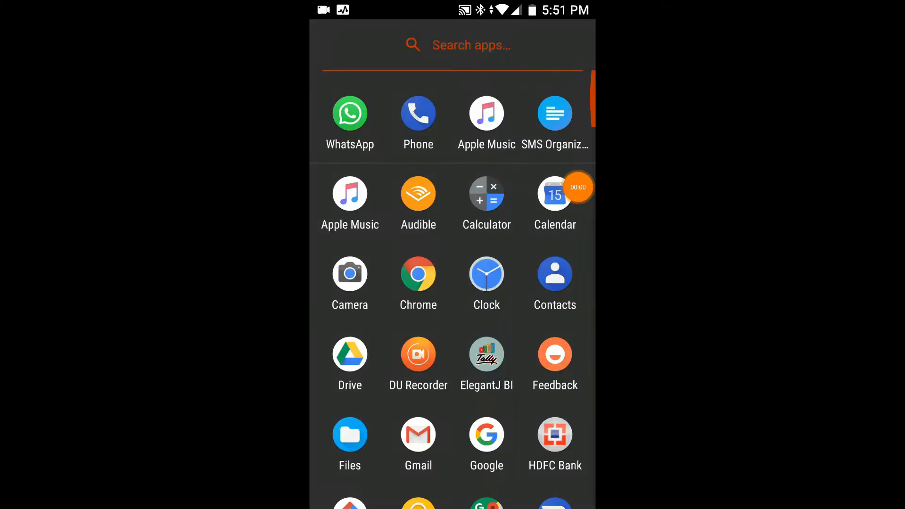
# Search the Play Store for elegantjbi tally, then return to the app list.
pyautogui.scroll(-3)
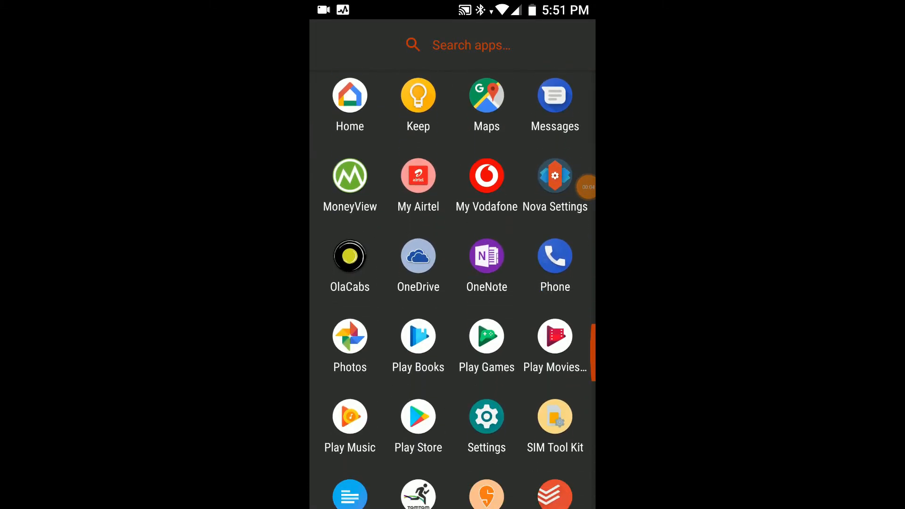
pyautogui.click(418, 416)
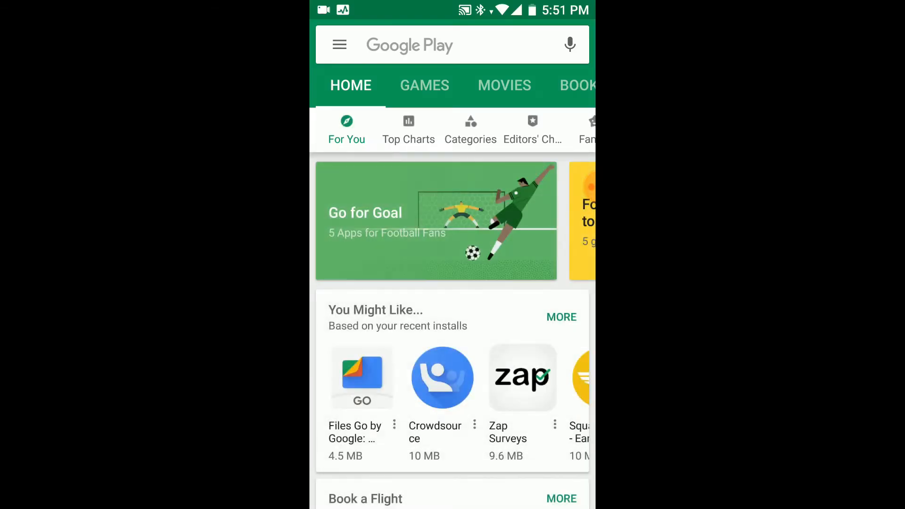
pyautogui.click(450, 45)
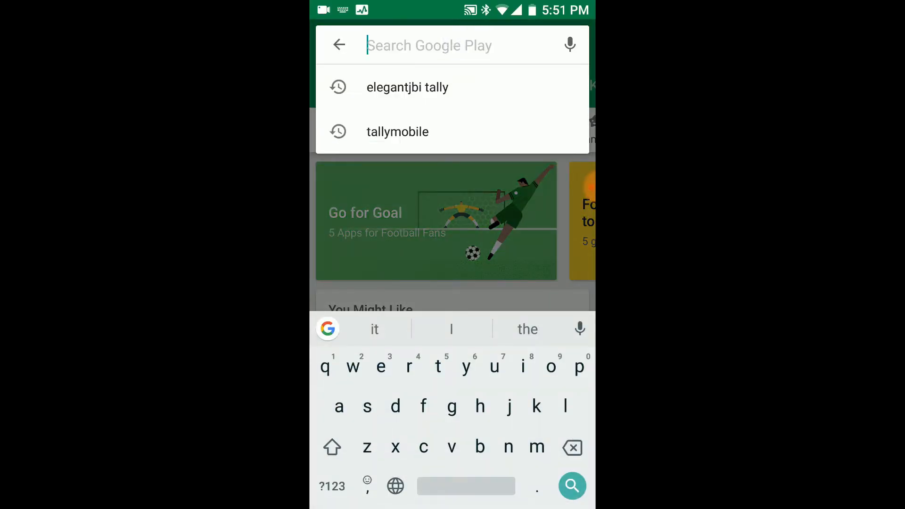
pyautogui.click(407, 87)
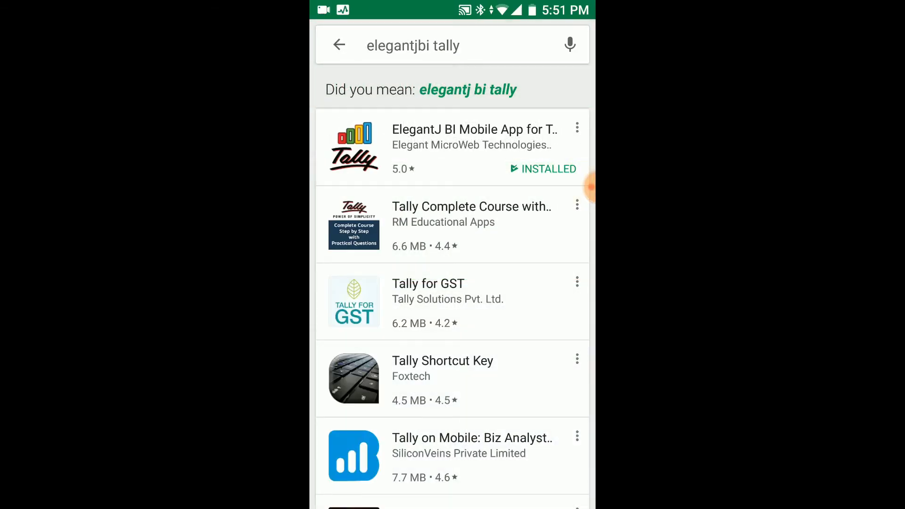
pyautogui.click(473, 147)
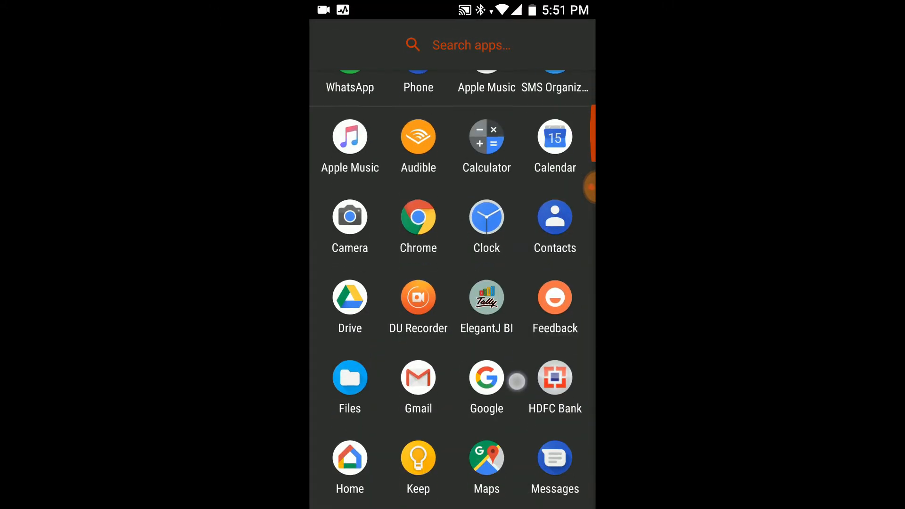
# Launch ElegantJ BI and choose New Registration on the Sign In screen.
pyautogui.scroll(3)
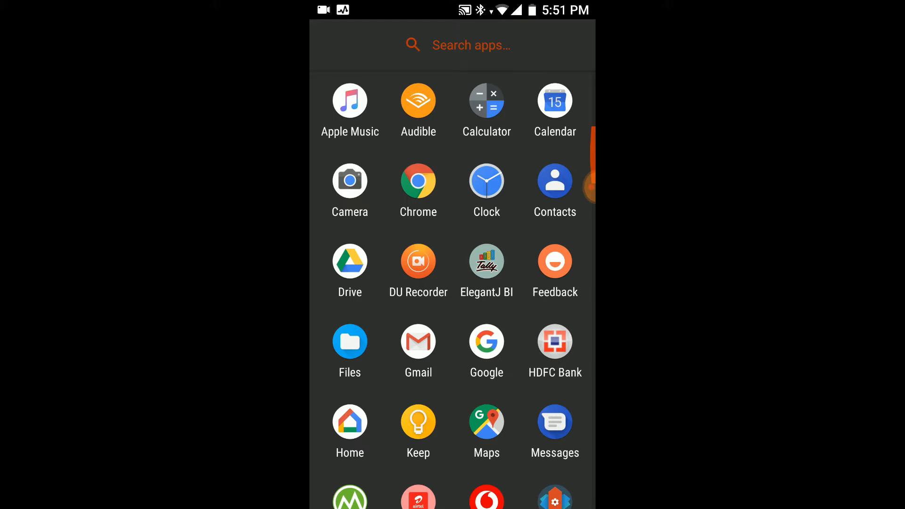
pyautogui.click(486, 260)
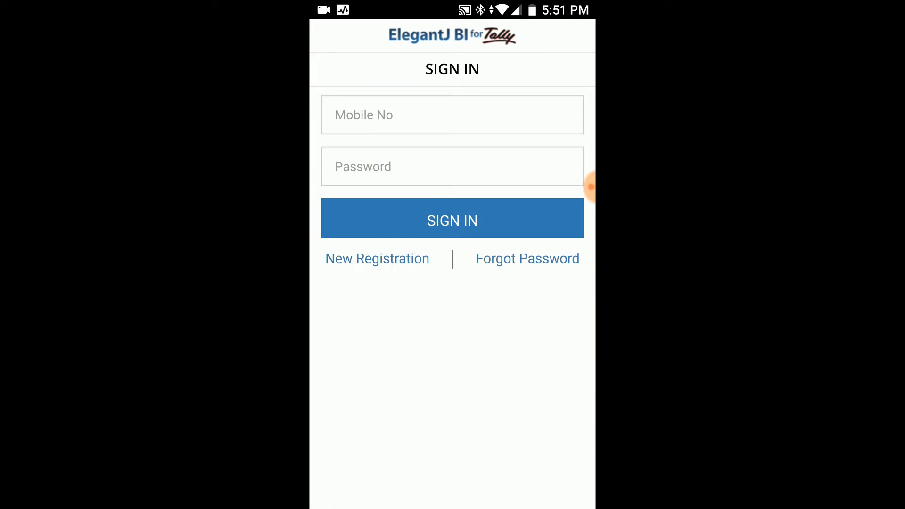
pyautogui.click(377, 258)
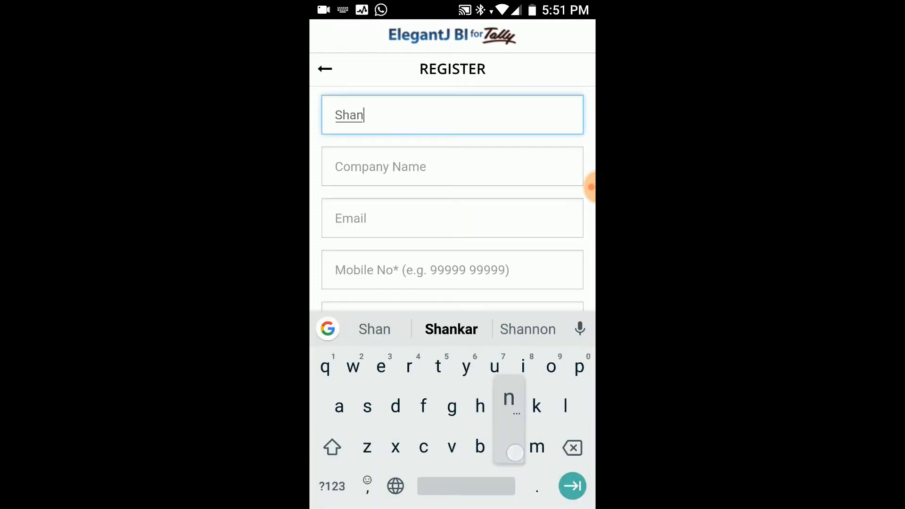
# Enter the contact name, company O G Traders and the email address.
pyautogui.click(451, 329)
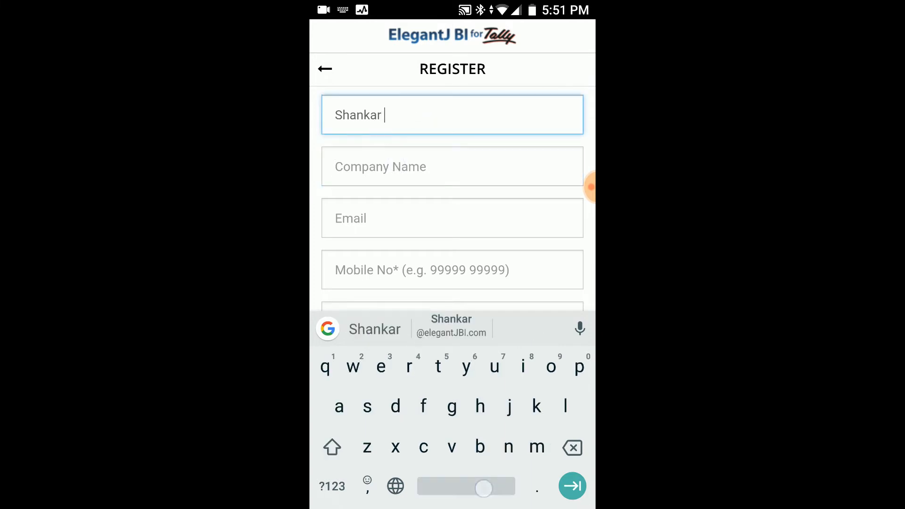
pyautogui.write('Nair')
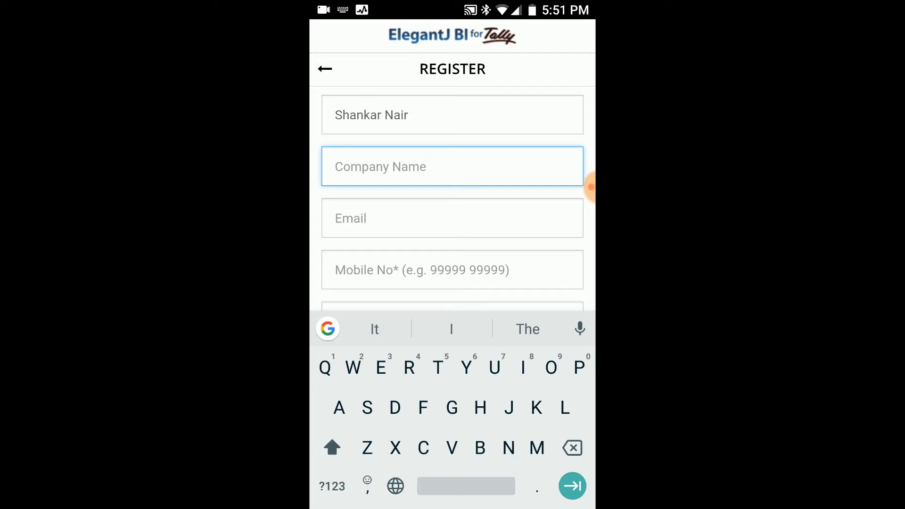
pyautogui.write('O G Traders')
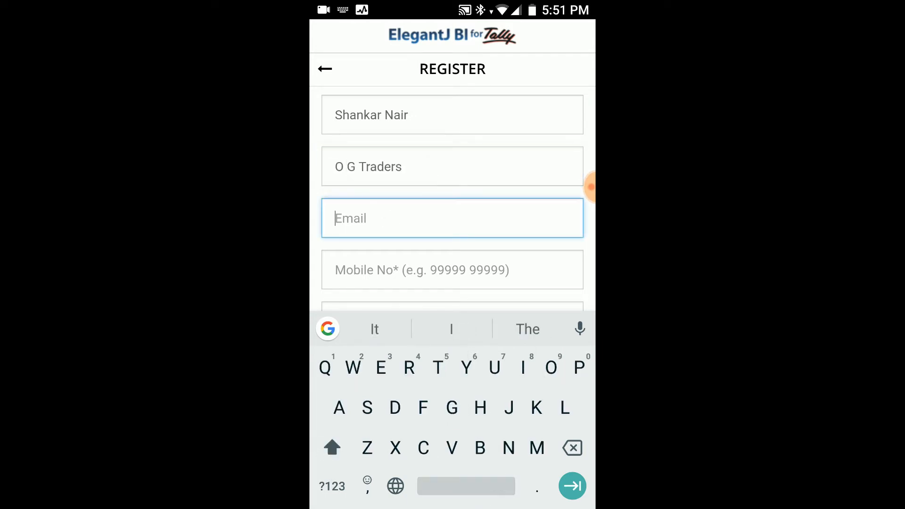
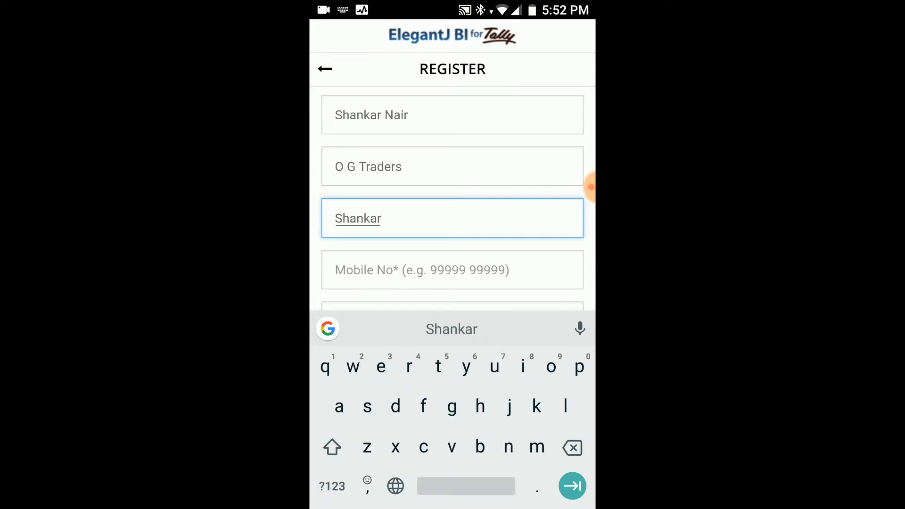
pyautogui.click(332, 486)
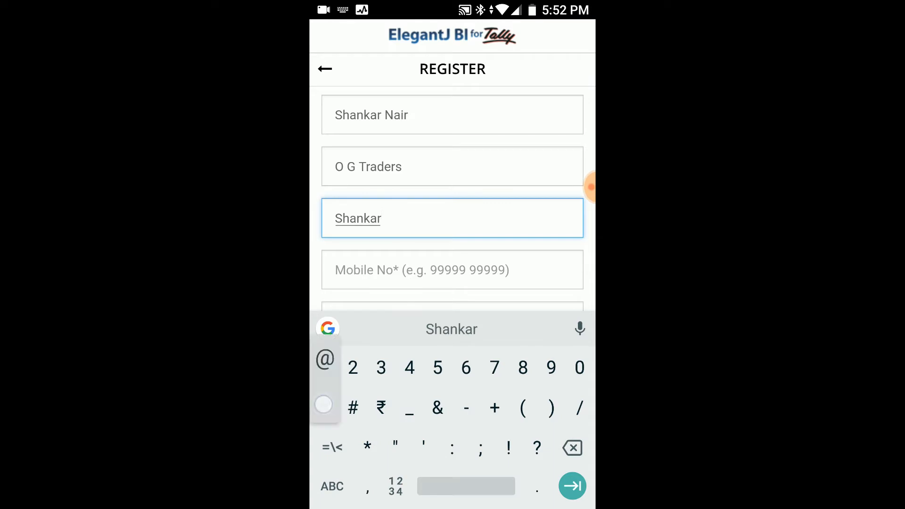
pyautogui.write('ogtra')
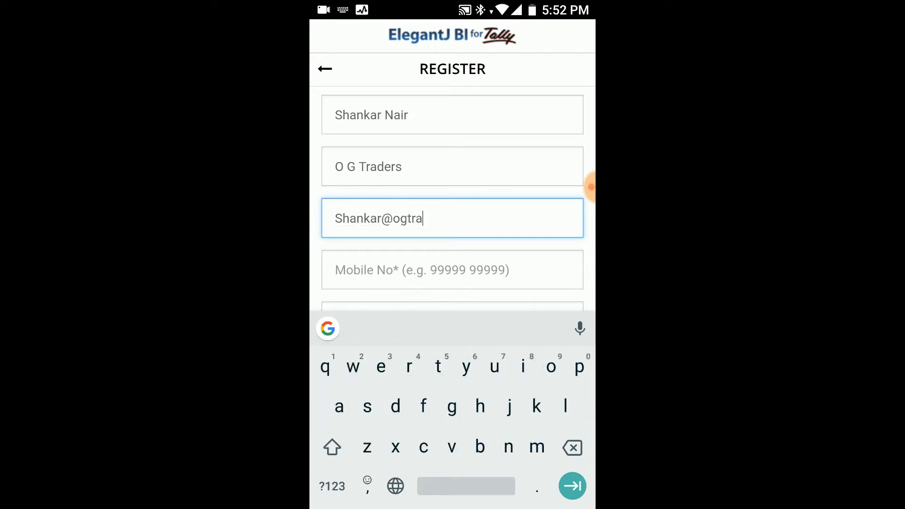
pyautogui.write('ders.com')
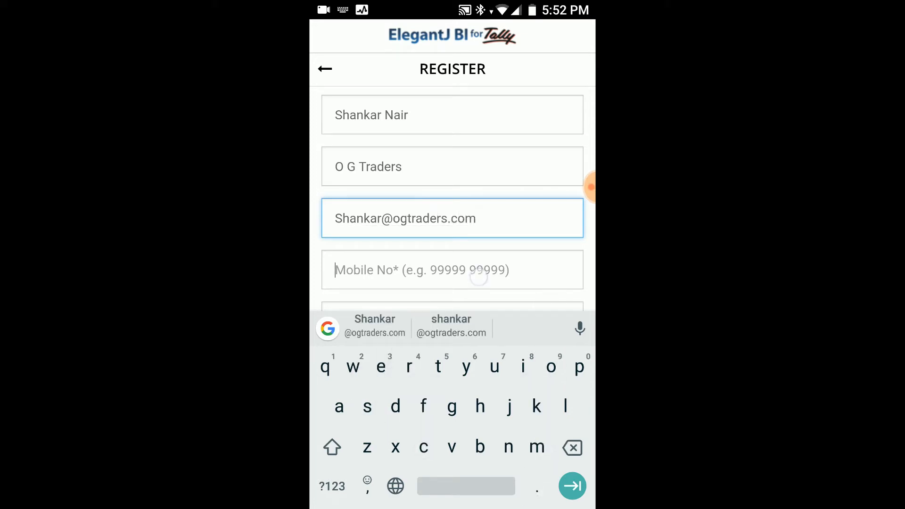
pyautogui.click(452, 270)
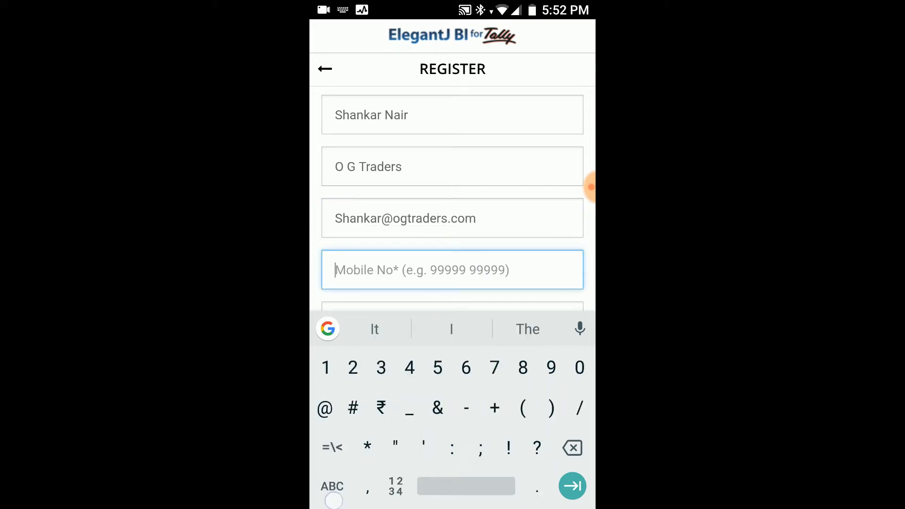
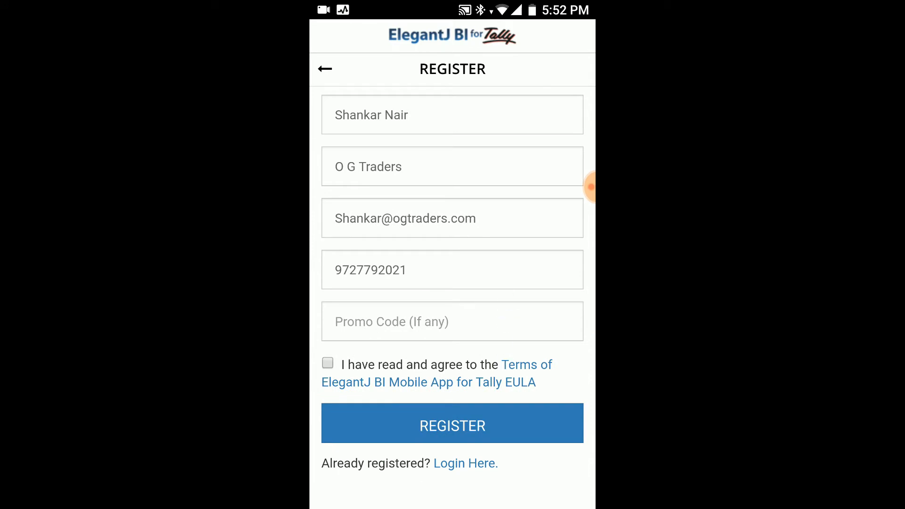
# Tick the EULA terms checkbox and submit the registration with REGISTER.
pyautogui.click(327, 363)
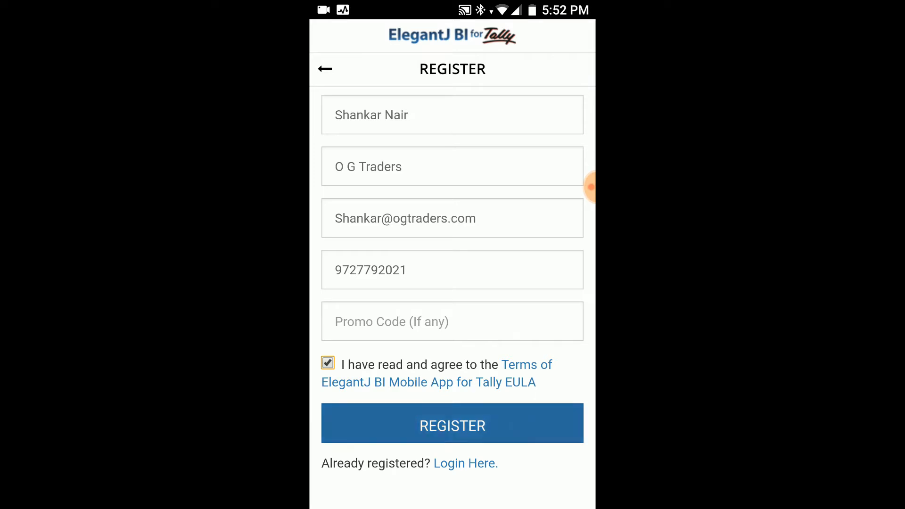
pyautogui.click(452, 425)
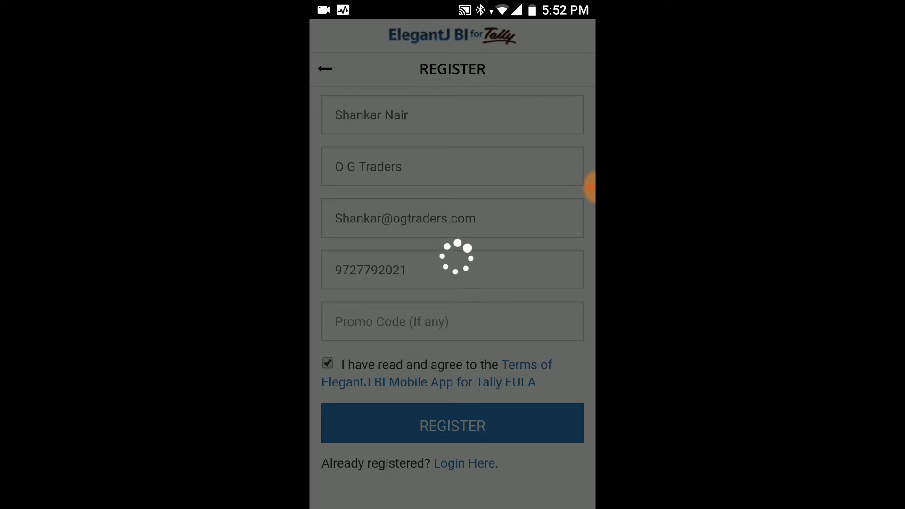
pyautogui.click(451, 424)
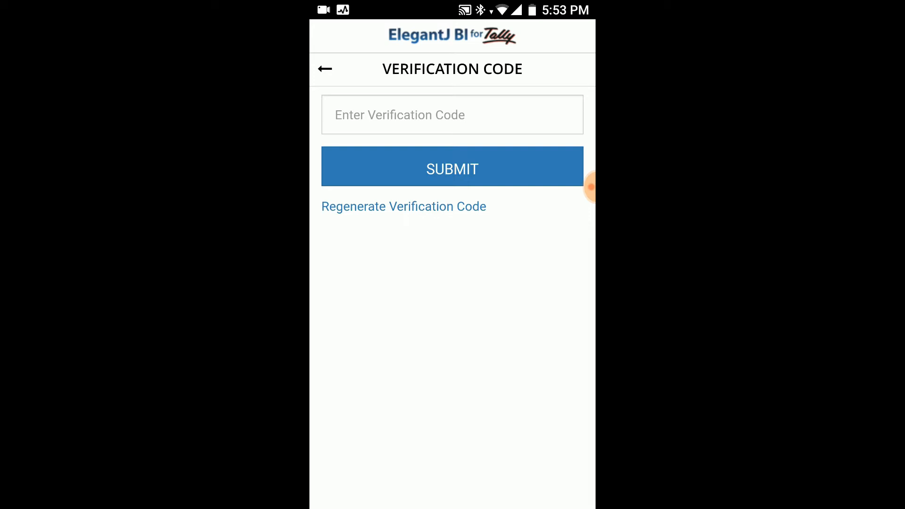
pyautogui.click(452, 114)
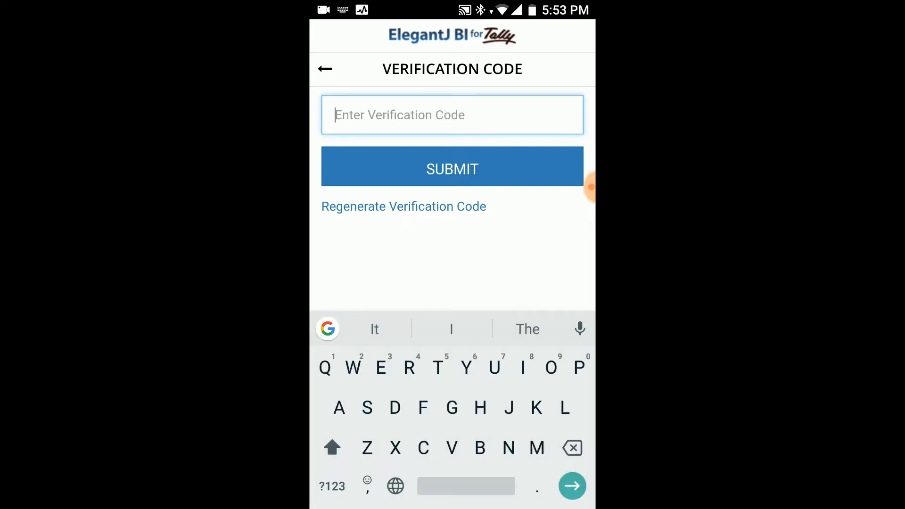
pyautogui.write('3')
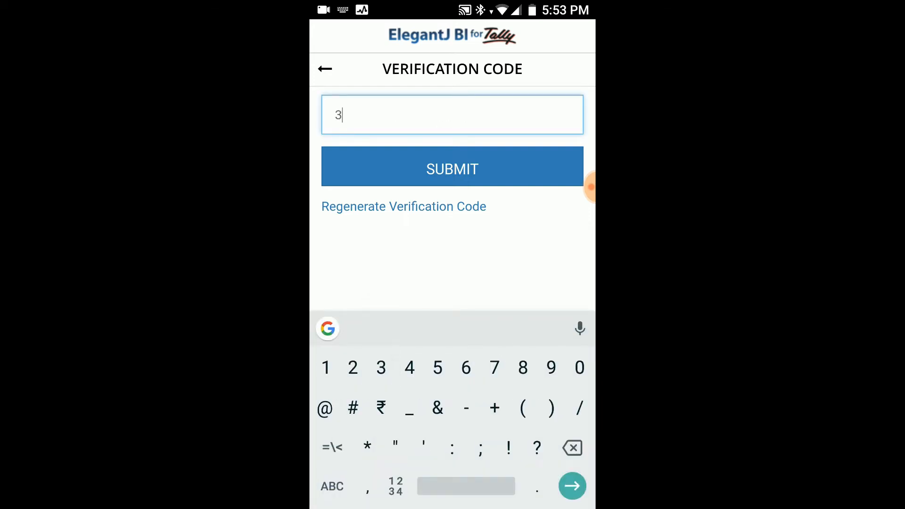
pyautogui.click(437, 368)
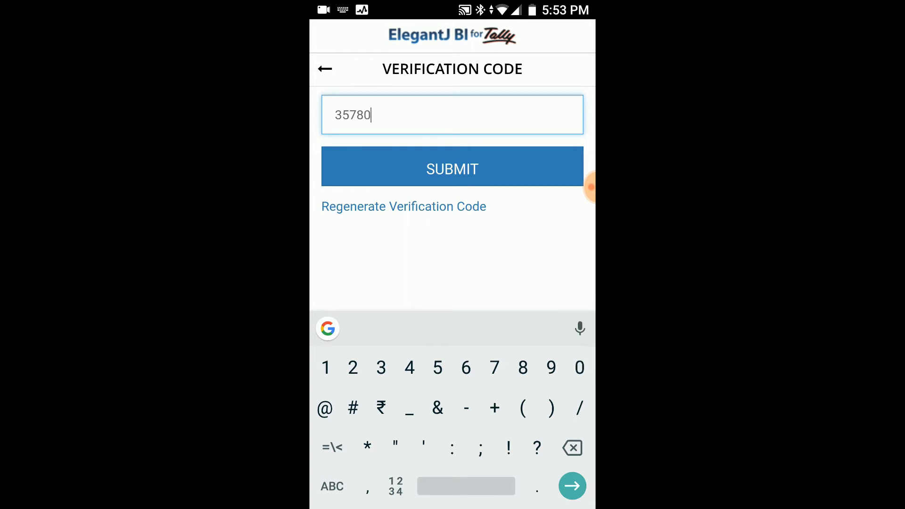
pyautogui.click(452, 169)
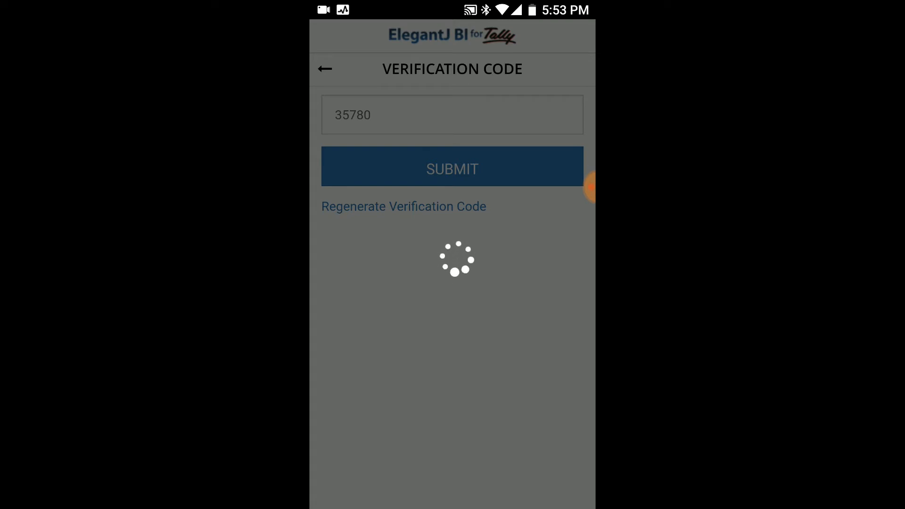
# Enter the new password in both password fields and submit it.
pyautogui.click(451, 168)
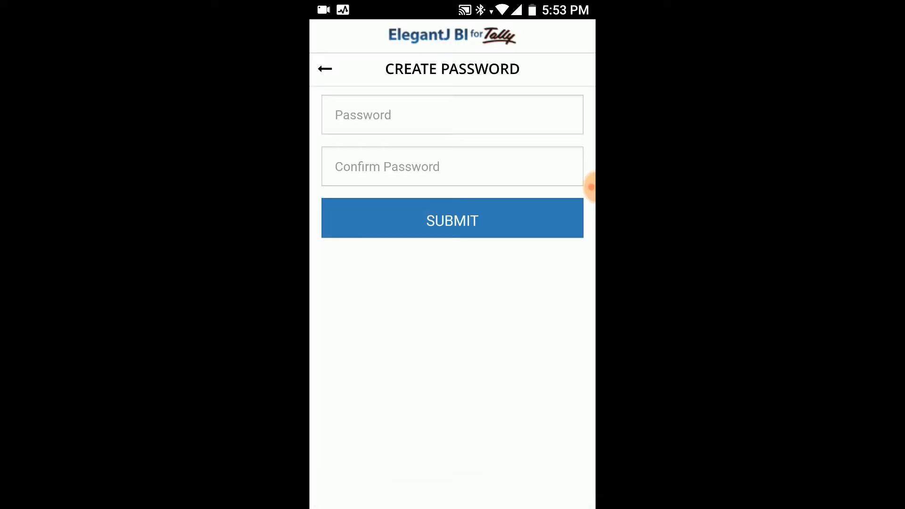
pyautogui.click(452, 114)
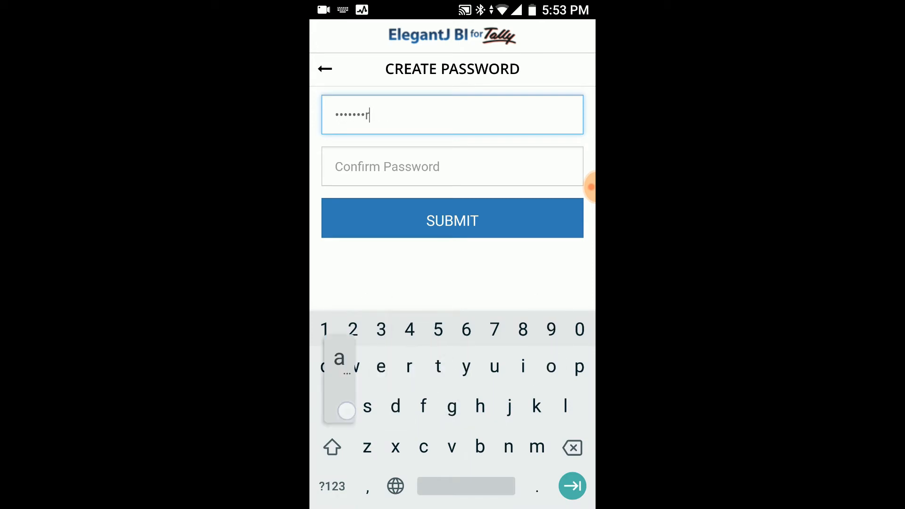
pyautogui.write('s')
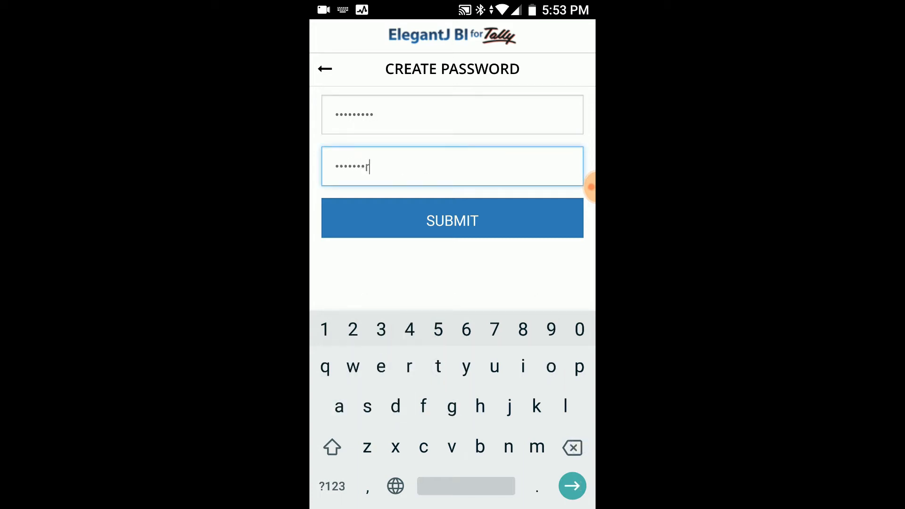
pyautogui.click(452, 220)
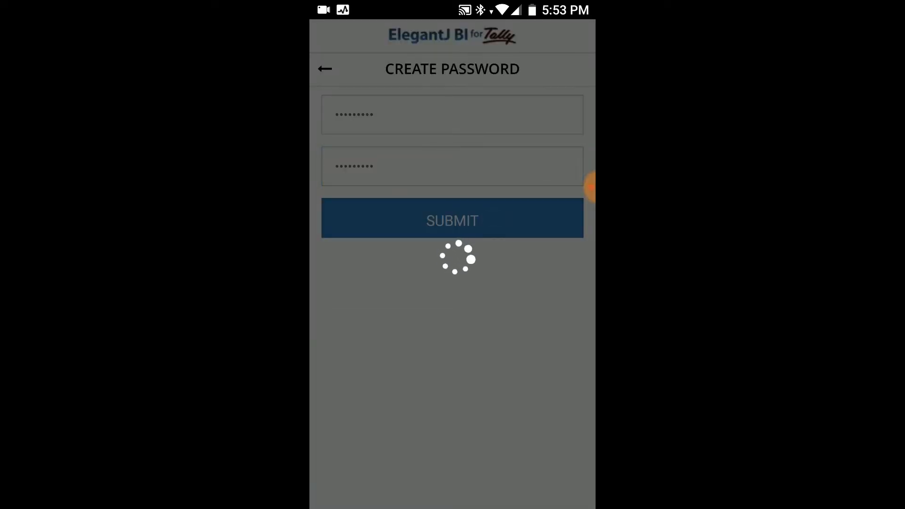
pyautogui.click(452, 218)
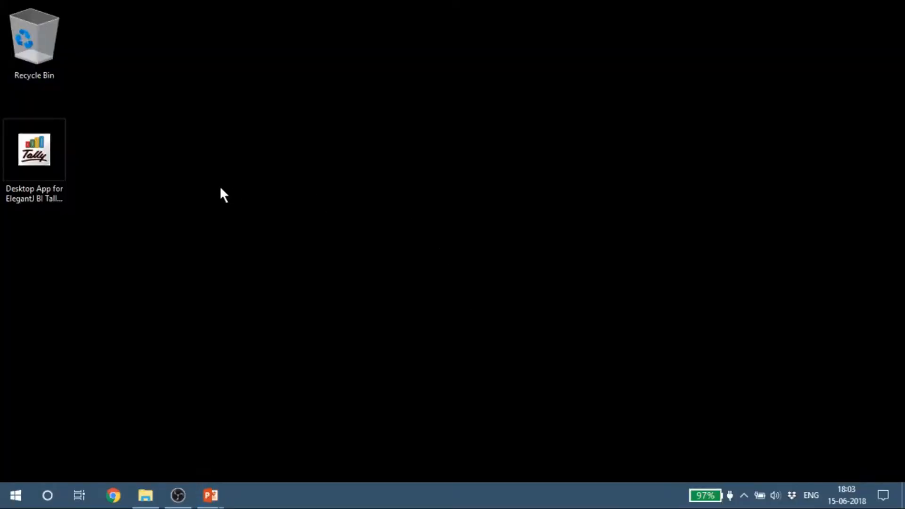
pyautogui.moveTo(141, 242)
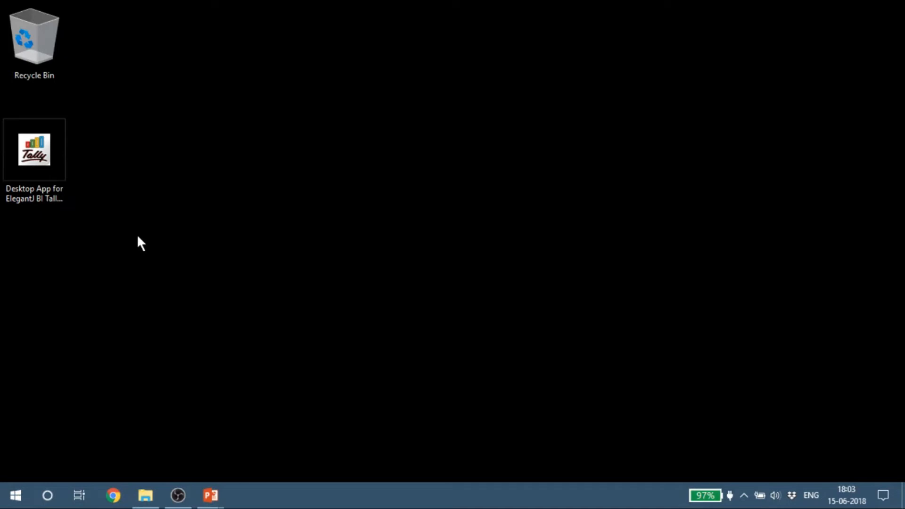
# Start the ElegantJ BI Tally desktop app installer from the Windows desktop.
pyautogui.click(34, 149)
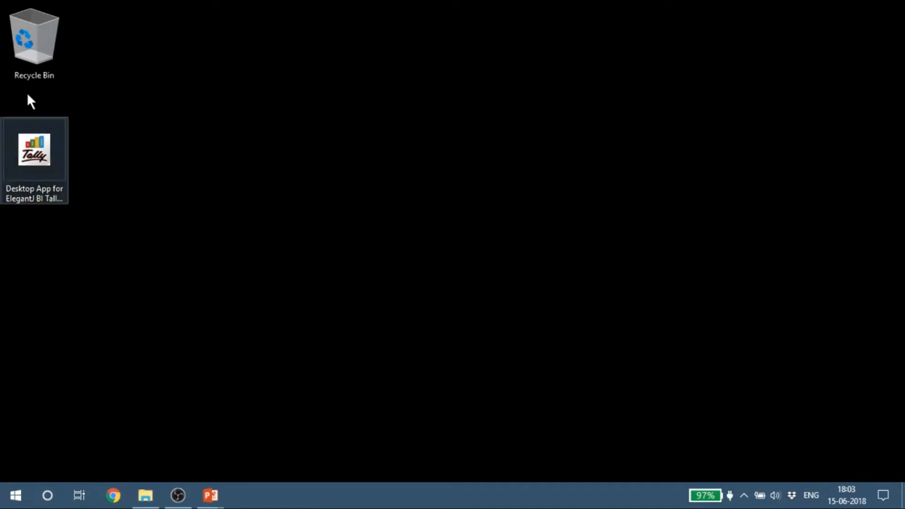
pyautogui.moveTo(52, 199)
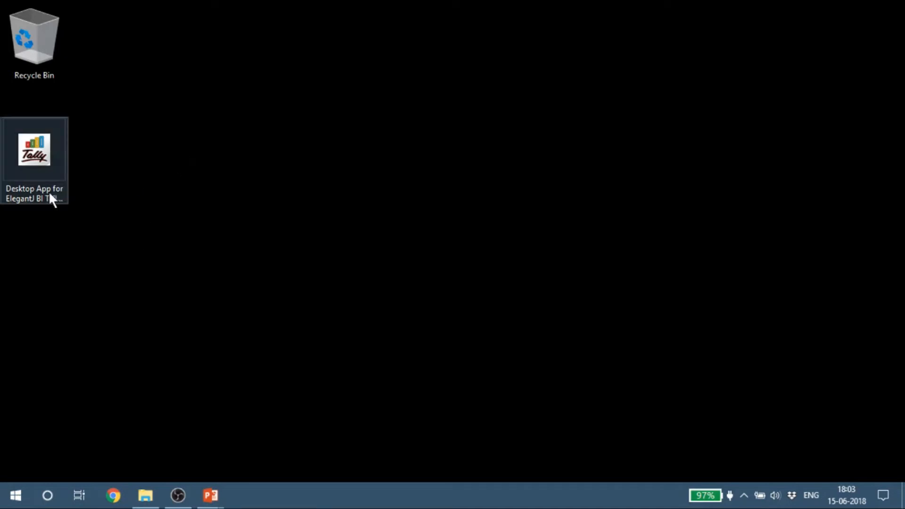
pyautogui.moveTo(52, 196)
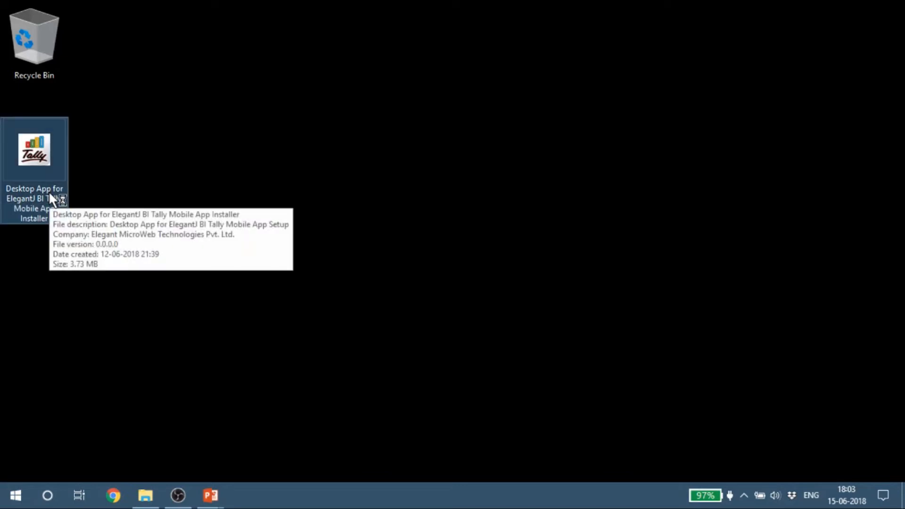
pyautogui.doubleClick(34, 150)
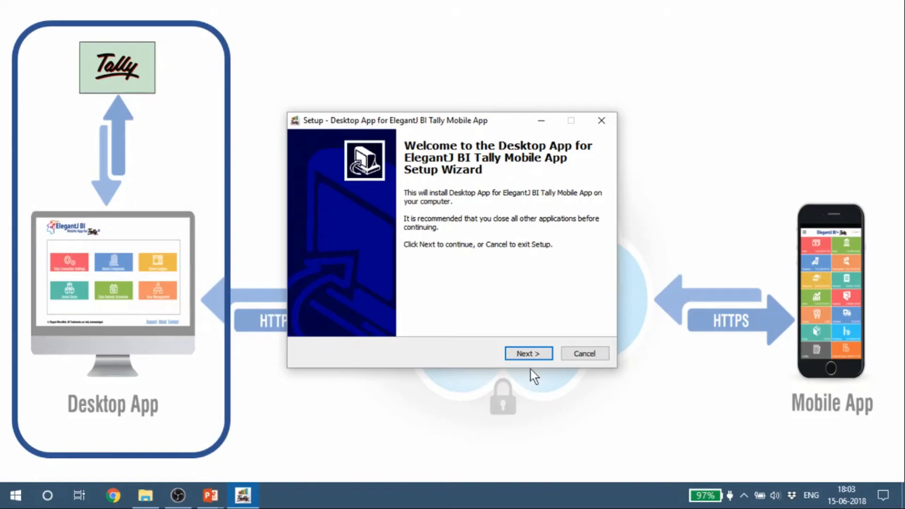
# Step through the welcome page and default folder, then finish setup.
pyautogui.click(527, 353)
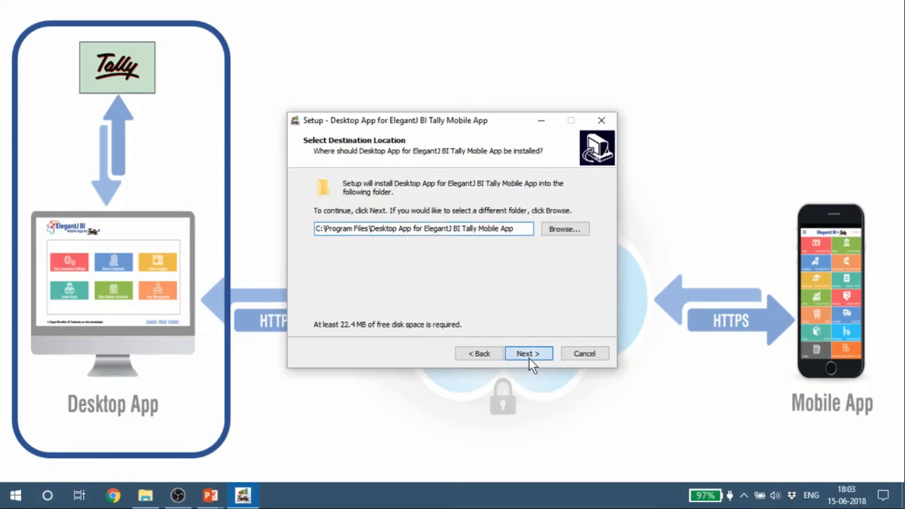
pyautogui.click(526, 352)
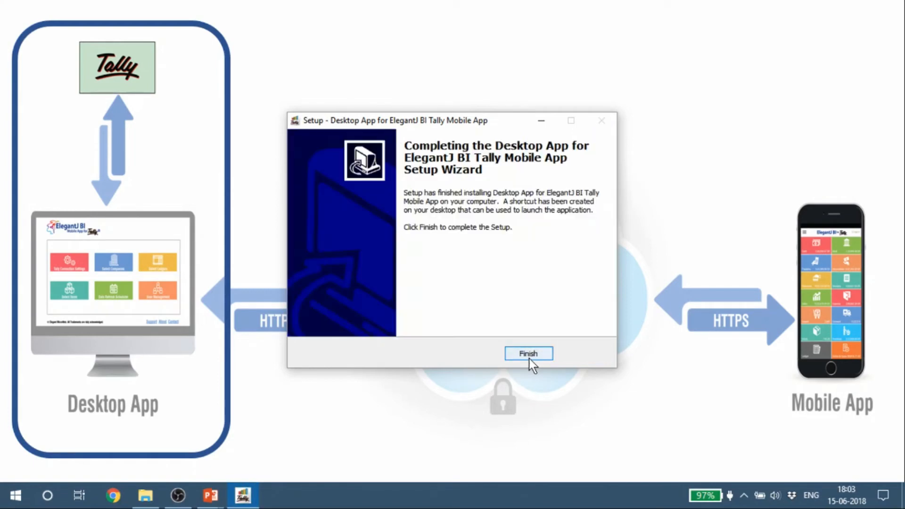
pyautogui.click(527, 353)
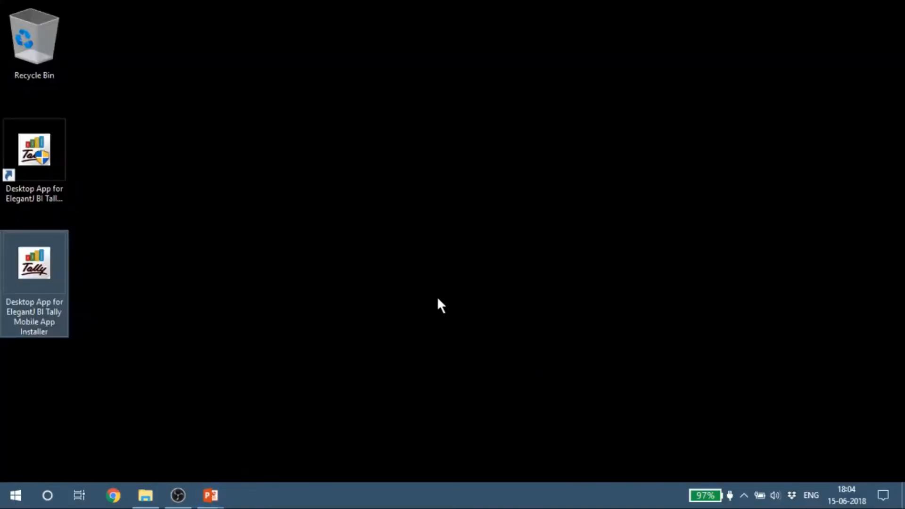
# Launch the installed desktop app and log in with the registered mobile number and password.
pyautogui.click(33, 150)
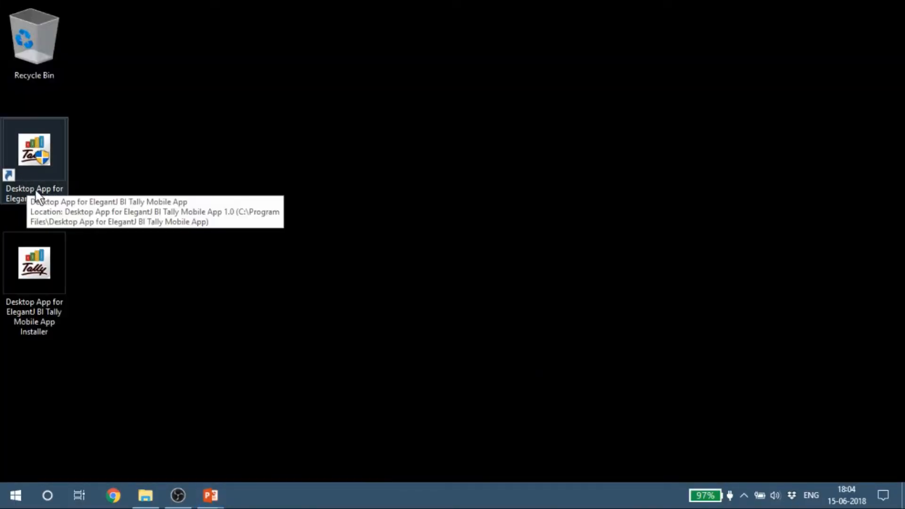
pyautogui.doubleClick(34, 150)
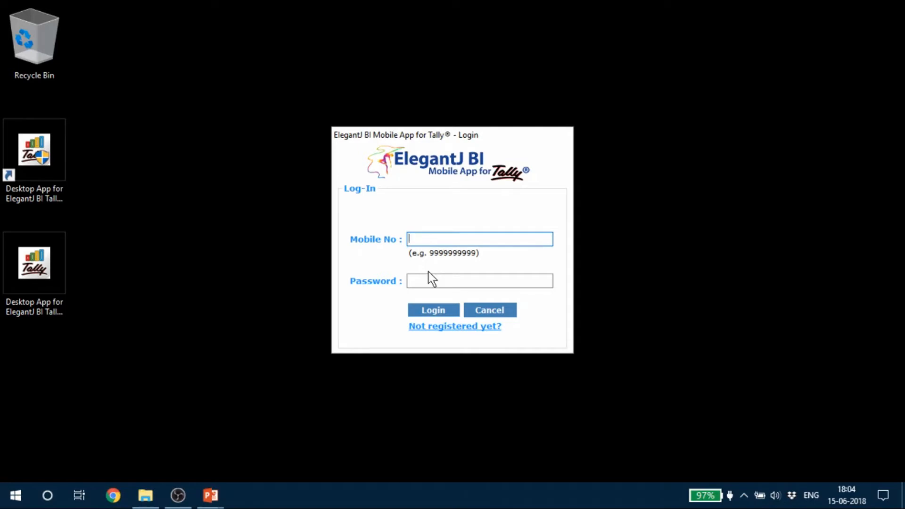
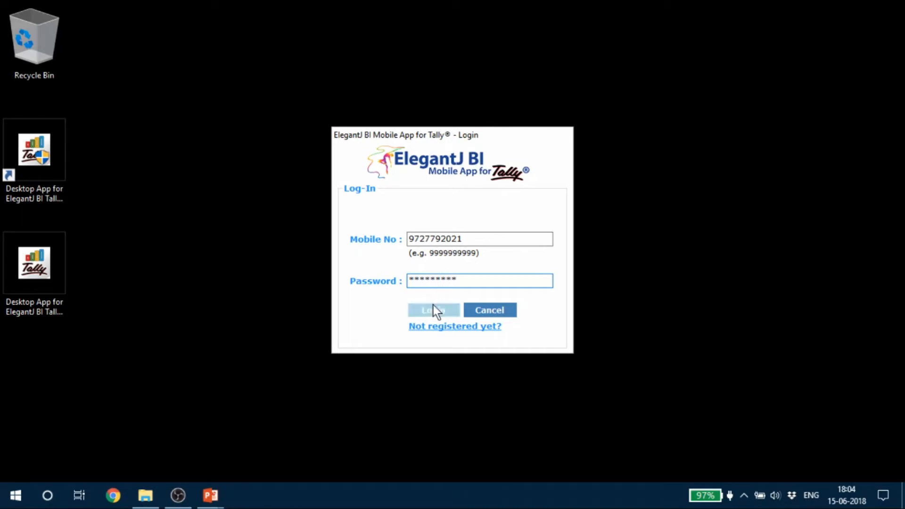
pyautogui.click(434, 310)
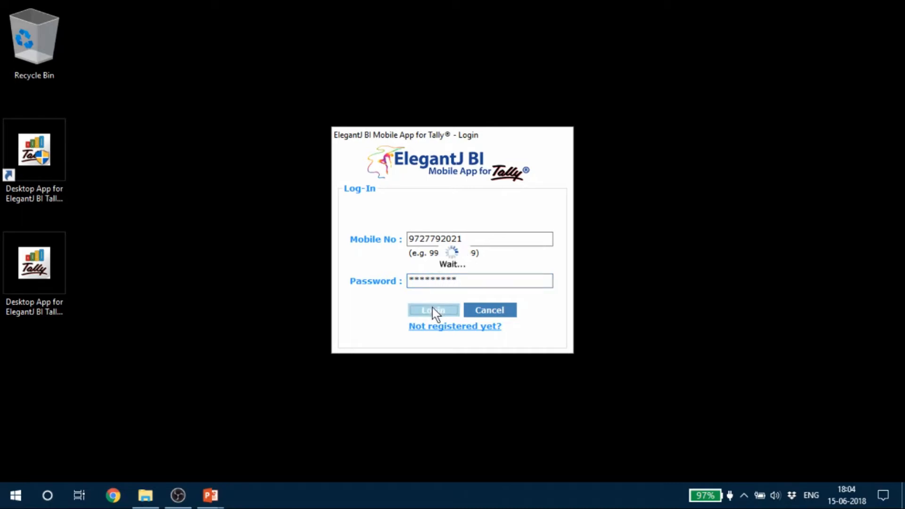
pyautogui.click(434, 310)
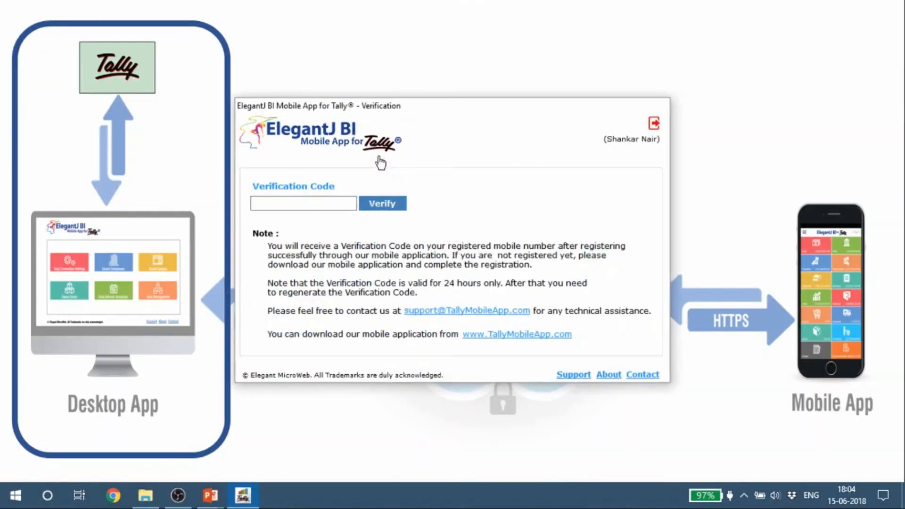
pyautogui.click(303, 203)
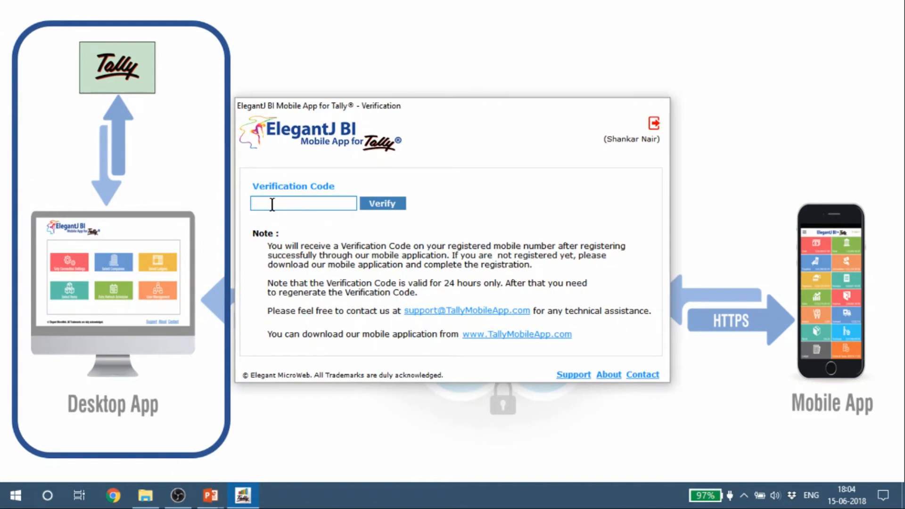
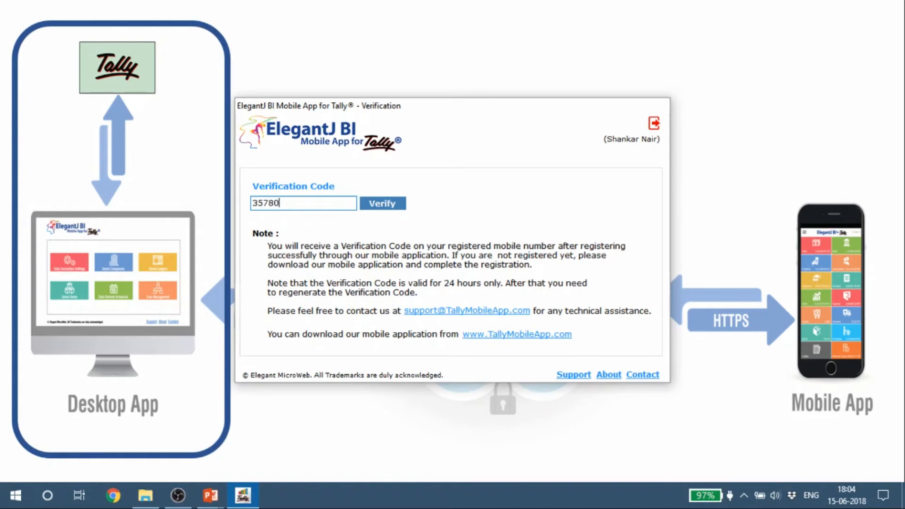
pyautogui.click(381, 203)
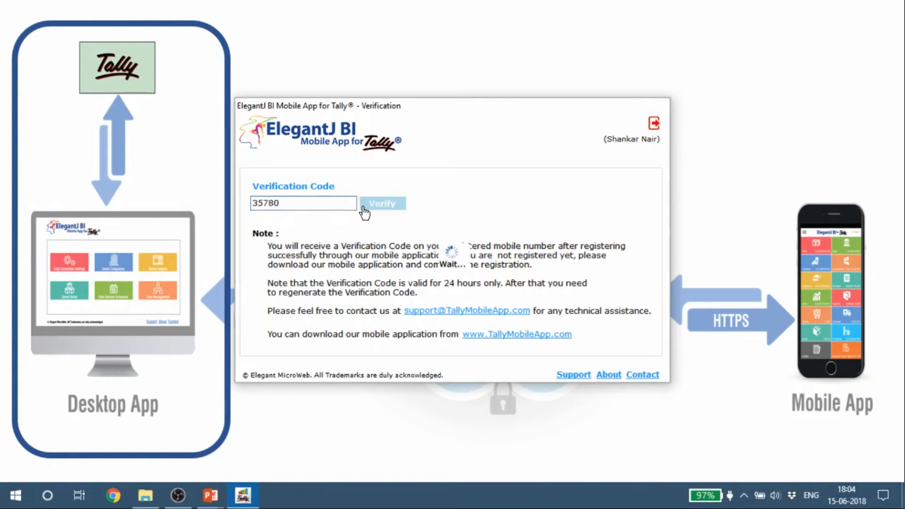
pyautogui.click(380, 203)
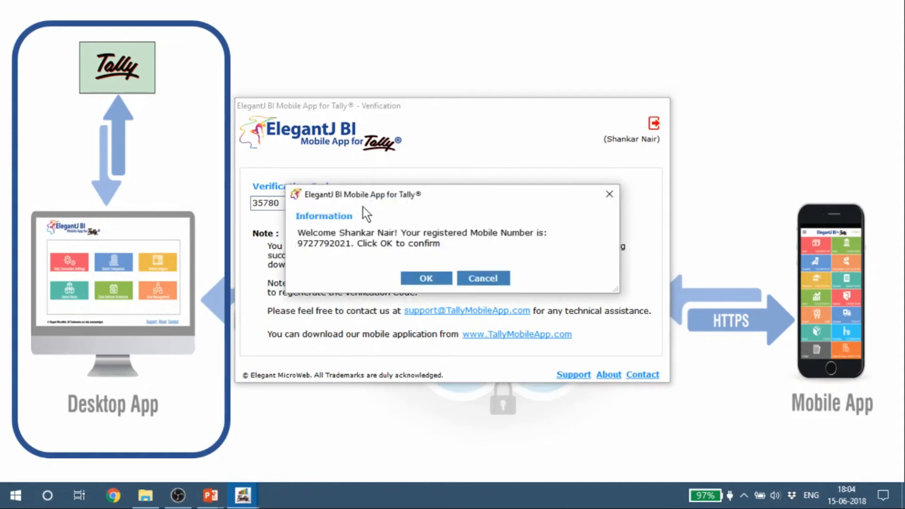
# Confirm the registered mobile number and acknowledge the admin user notice.
pyautogui.click(425, 278)
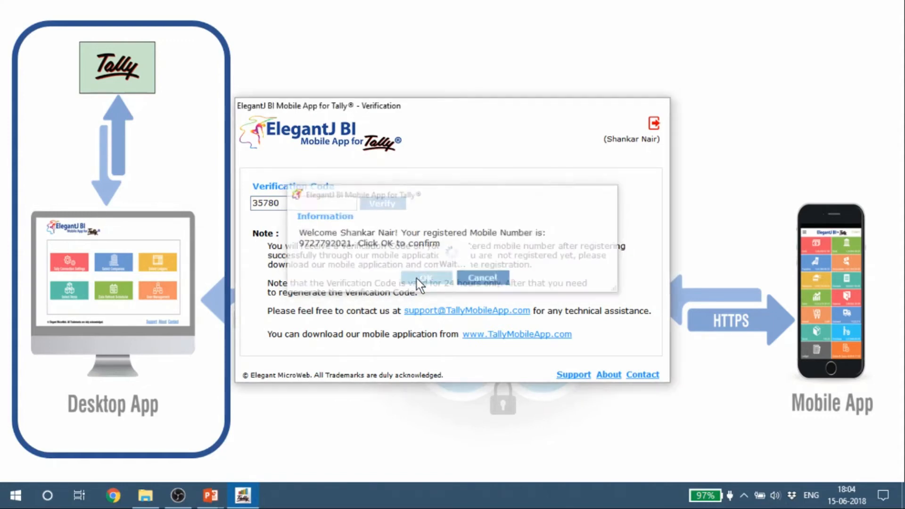
pyautogui.click(425, 277)
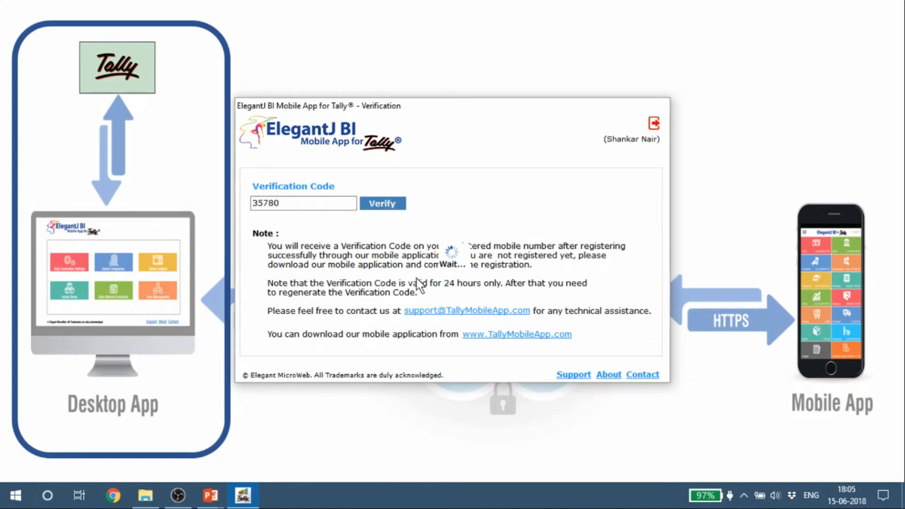
pyautogui.moveTo(490, 294)
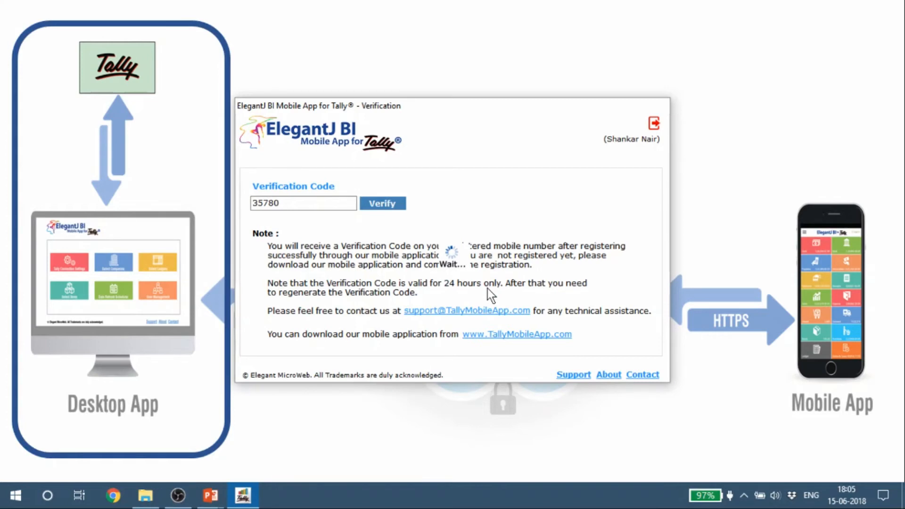
pyautogui.click(381, 203)
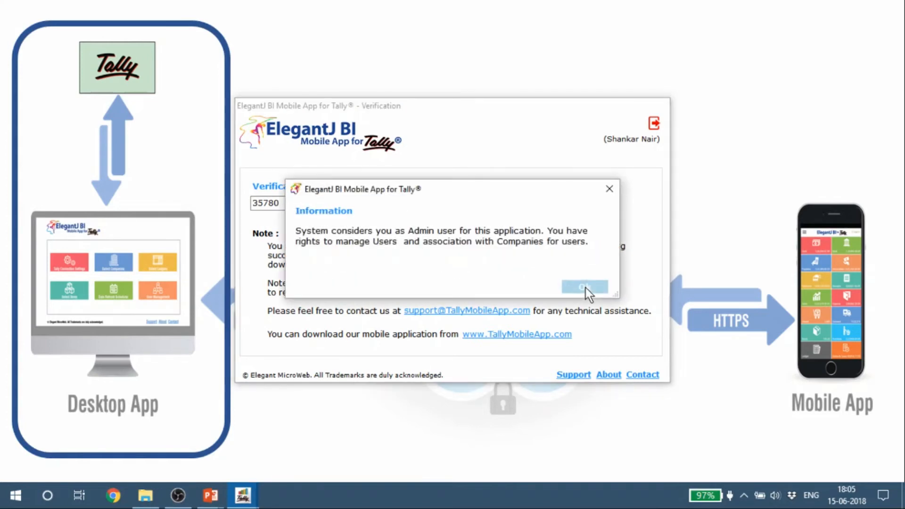
pyautogui.click(584, 287)
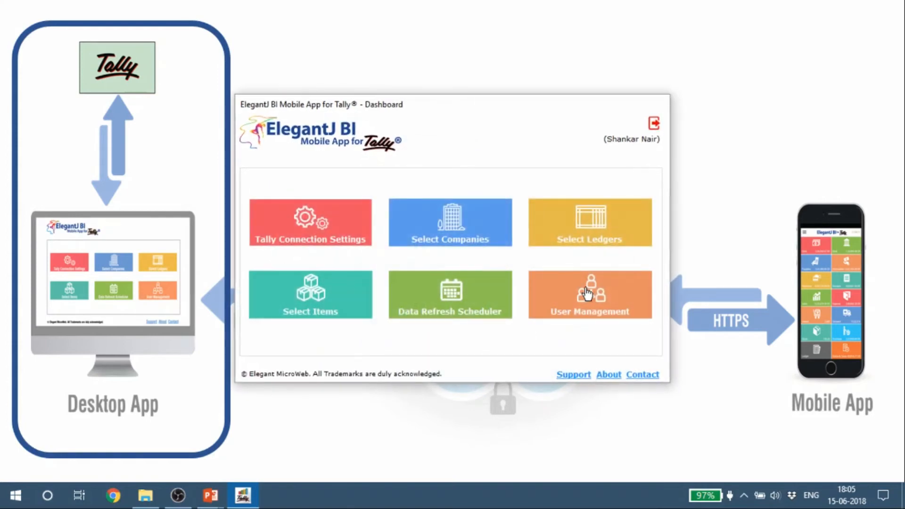
pyautogui.moveTo(499, 247)
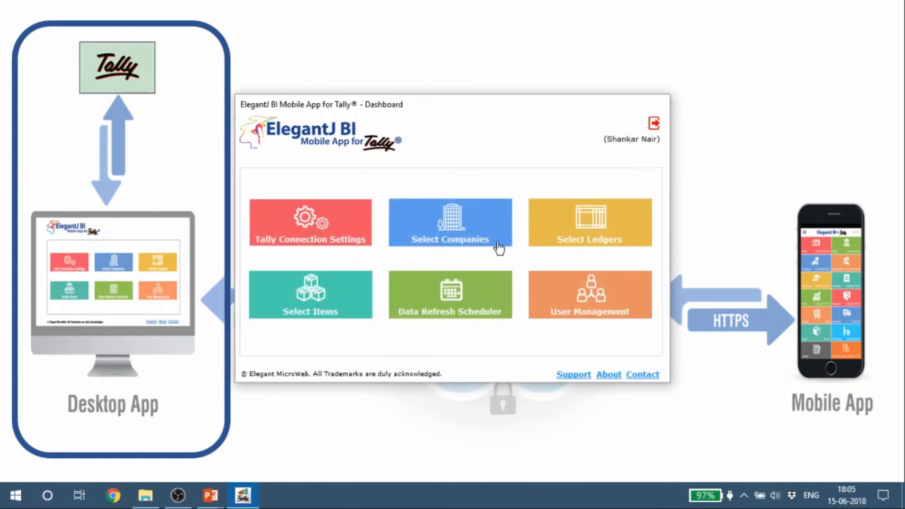
pyautogui.moveTo(324, 233)
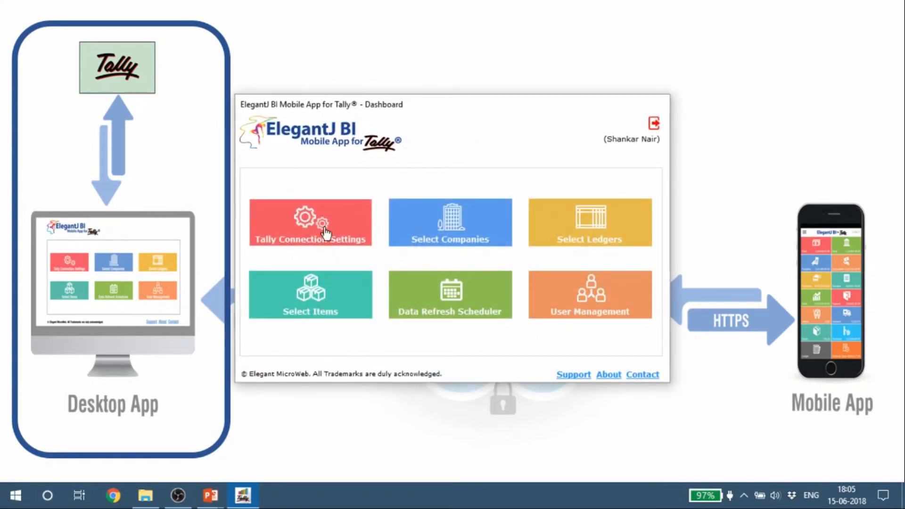
# Set Tally Connection IP to 10.0.0.4 (port 9000), save, and go back to the dashboard.
pyautogui.click(311, 222)
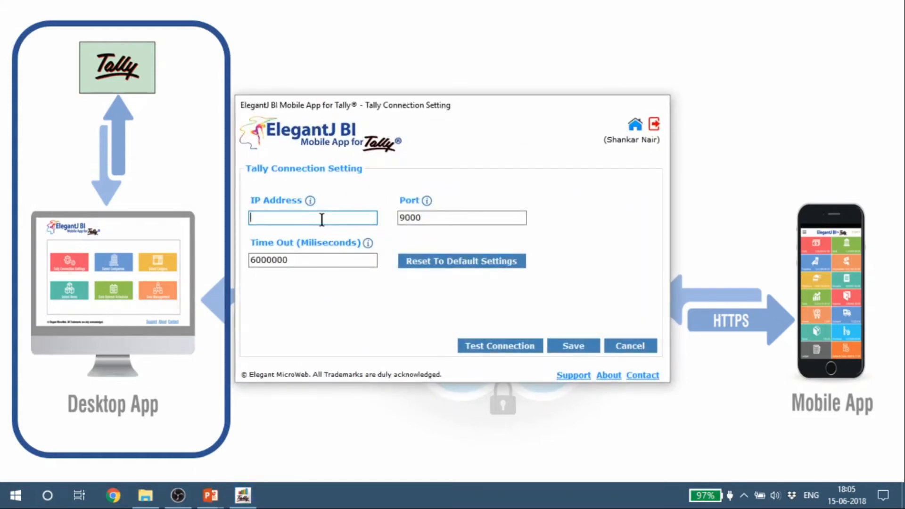
pyautogui.write('10.0.')
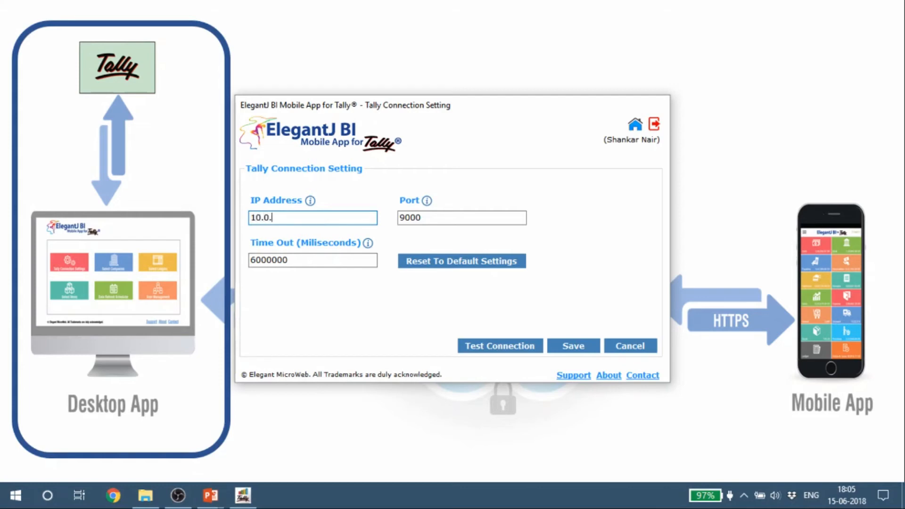
pyautogui.write('04')
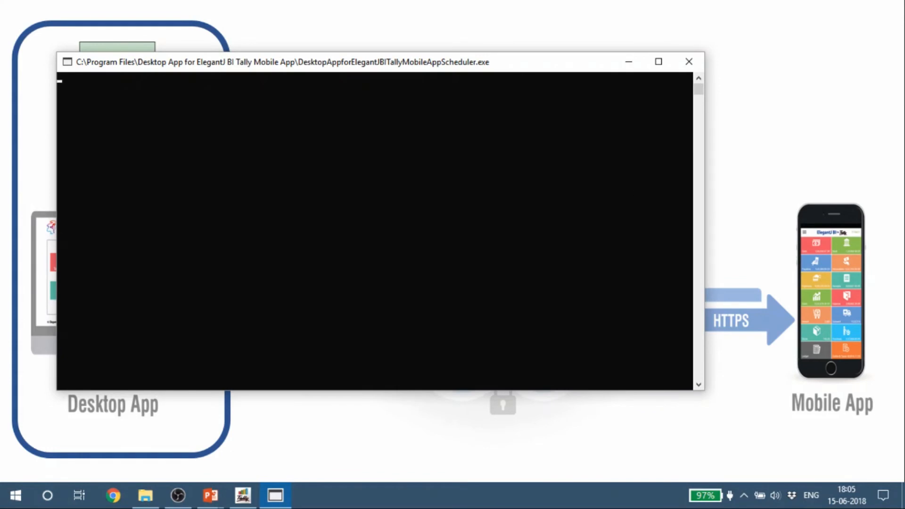
pyautogui.moveTo(628, 62)
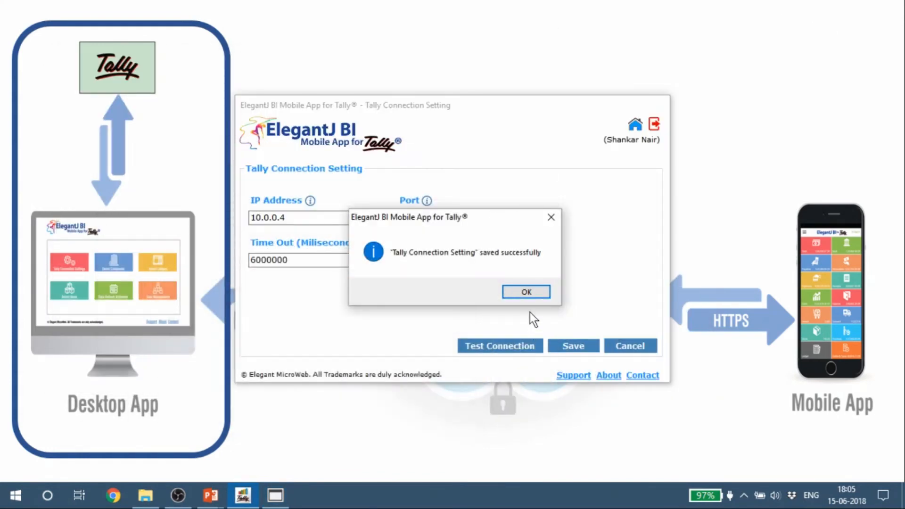
pyautogui.click(524, 292)
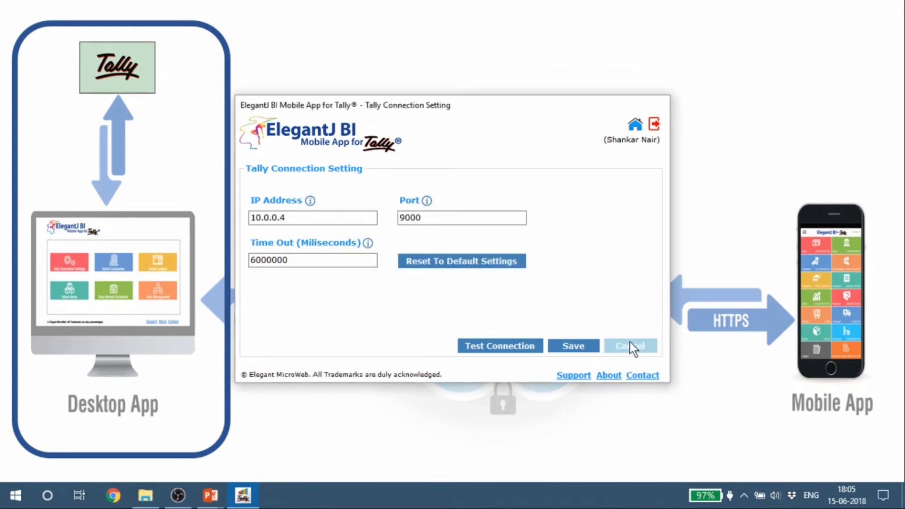
pyautogui.click(630, 346)
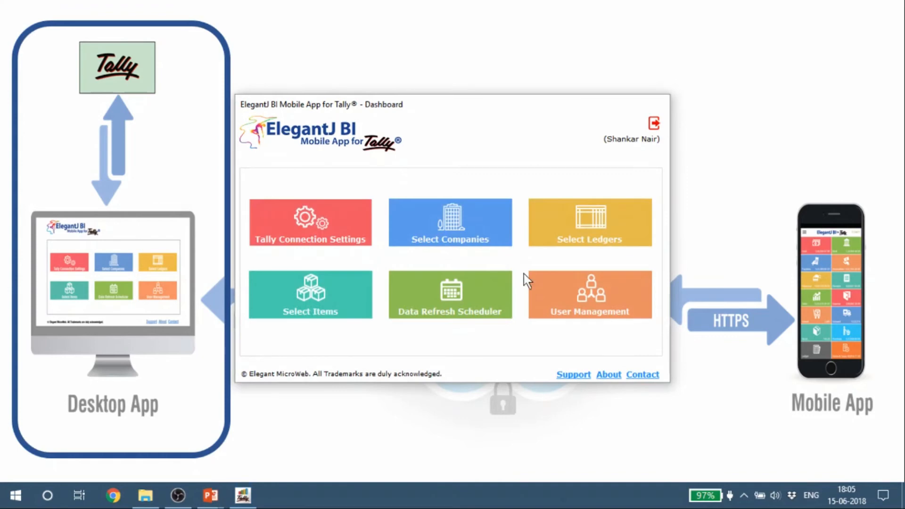
pyautogui.moveTo(466, 234)
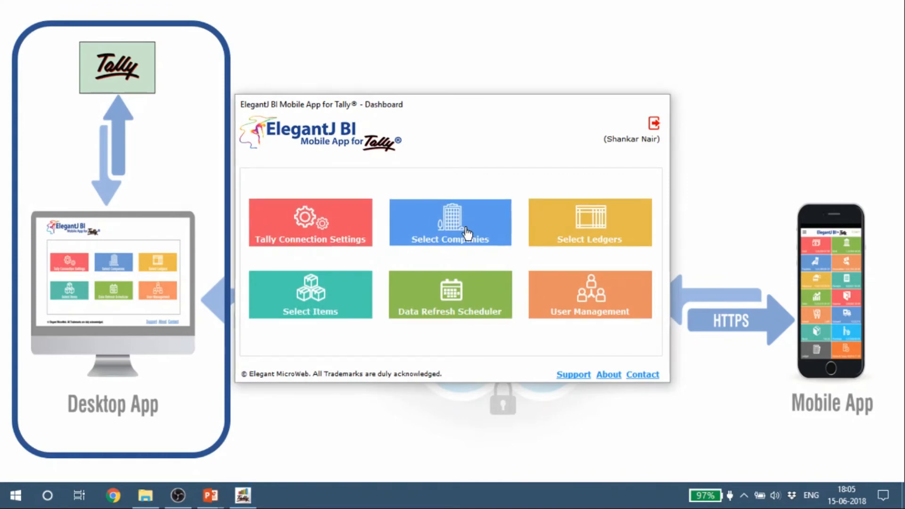
# Tick Demo No-1 and Demo No-2 in company selection, save, and return to the dashboard.
pyautogui.click(450, 222)
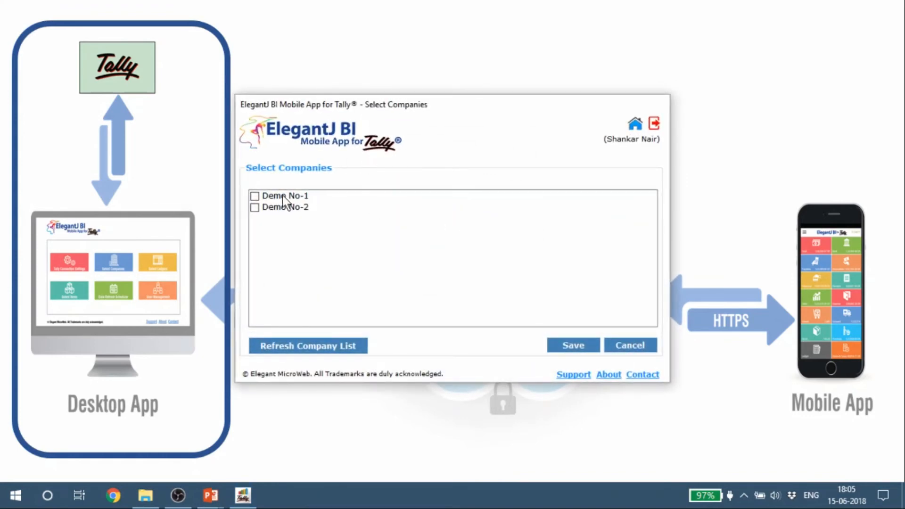
pyautogui.click(284, 196)
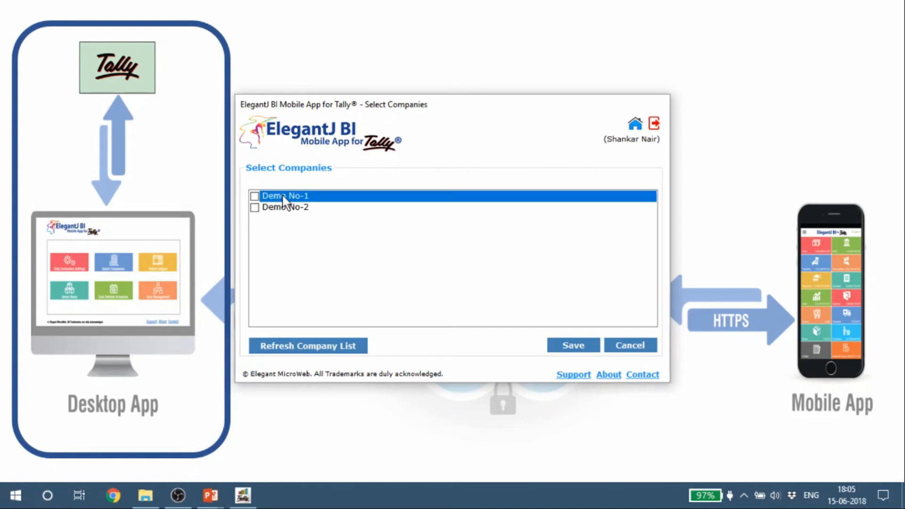
pyautogui.click(255, 208)
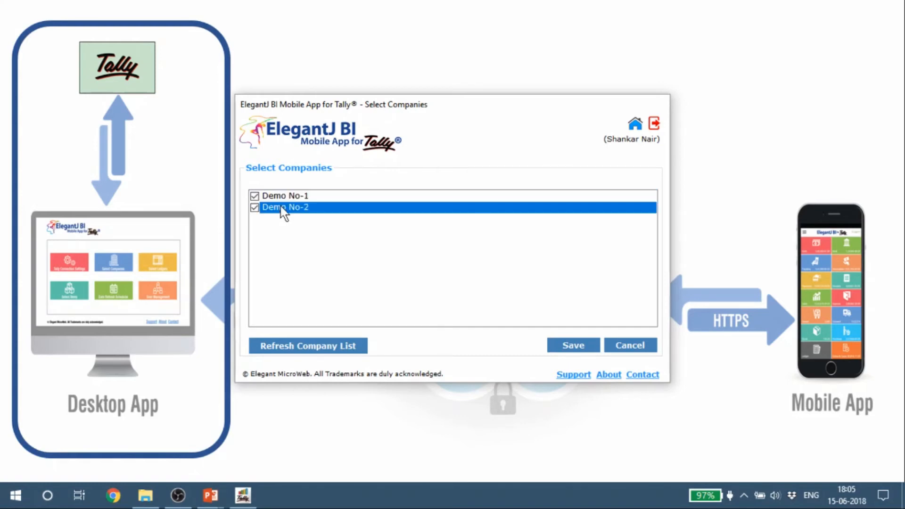
pyautogui.click(573, 344)
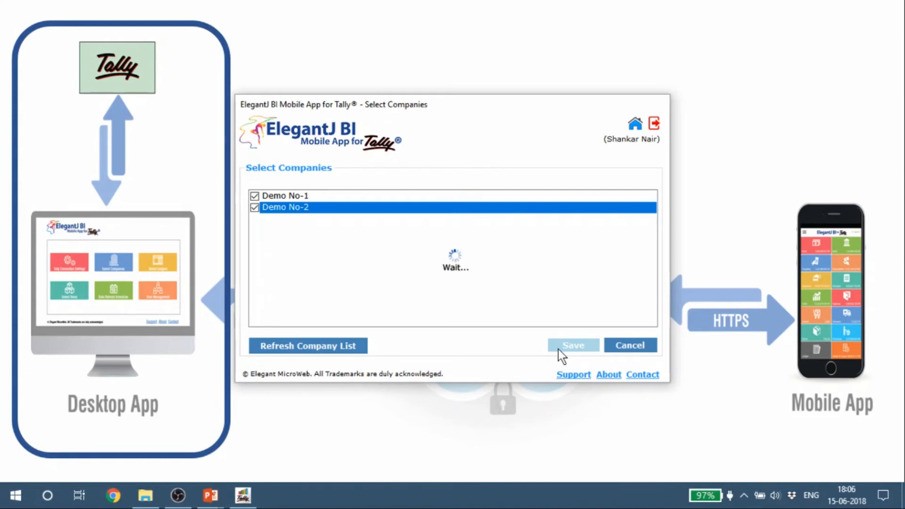
pyautogui.click(571, 345)
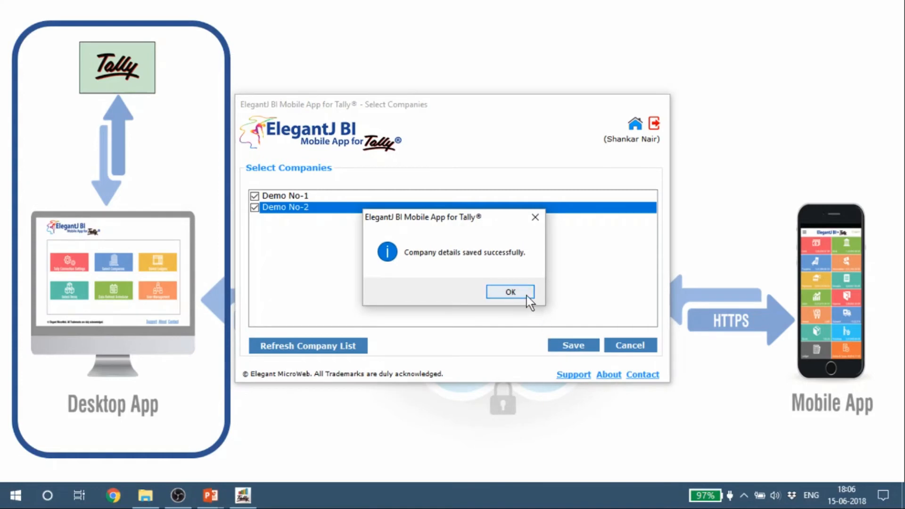
pyautogui.click(509, 291)
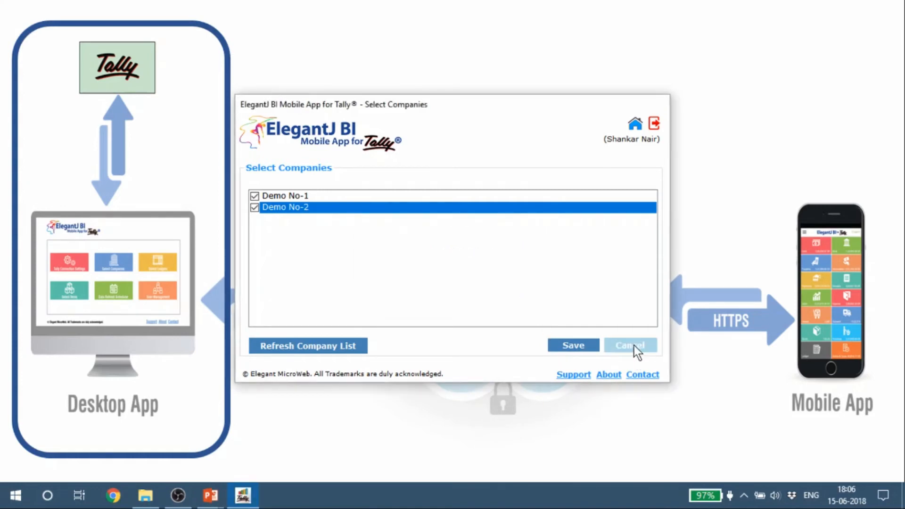
pyautogui.click(628, 345)
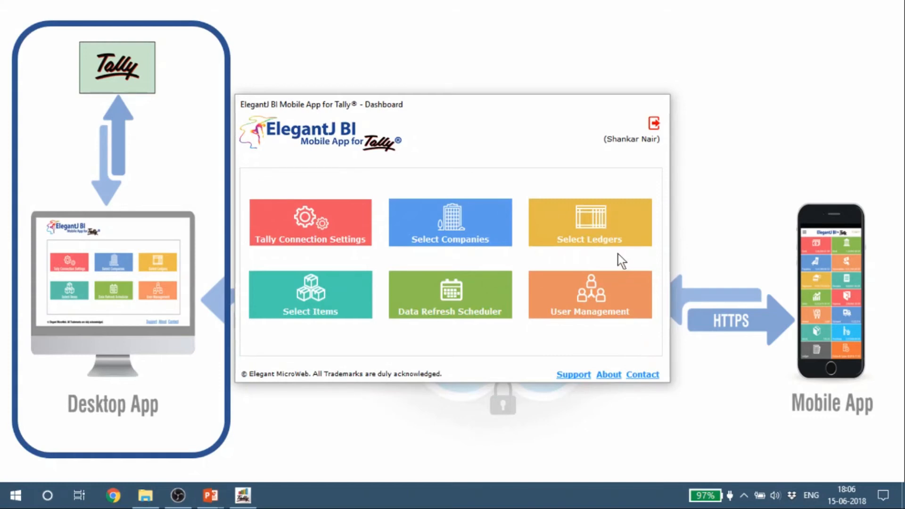
pyautogui.moveTo(617, 240)
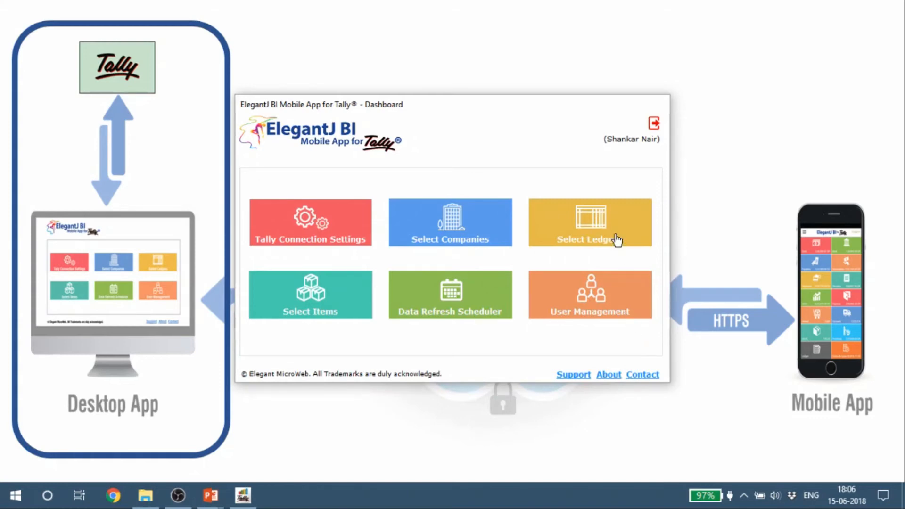
# In ledger selection, search available ledgers for 'bala', then clear the search to restore the list.
pyautogui.click(589, 221)
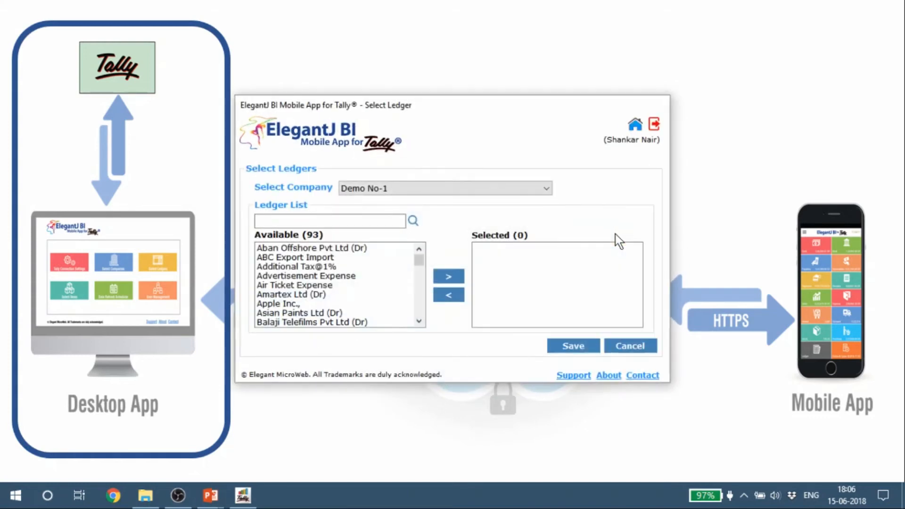
pyautogui.click(310, 248)
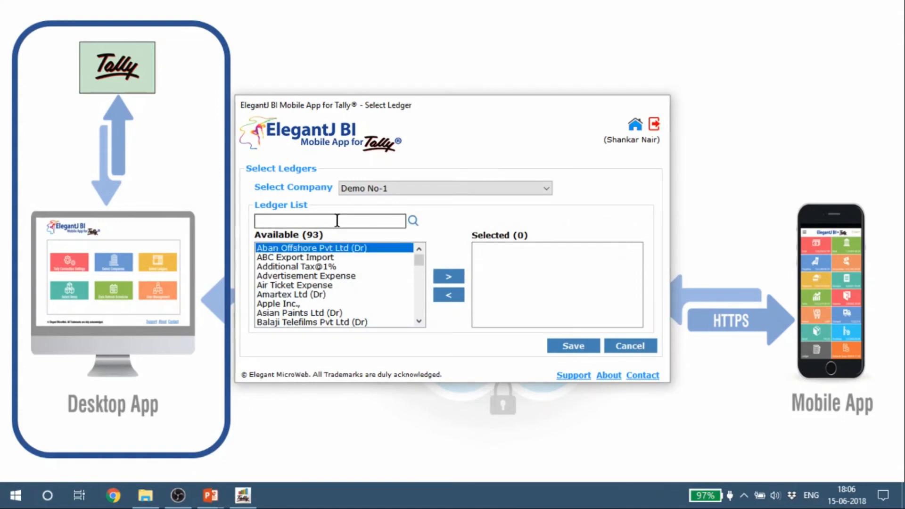
pyautogui.write('f')
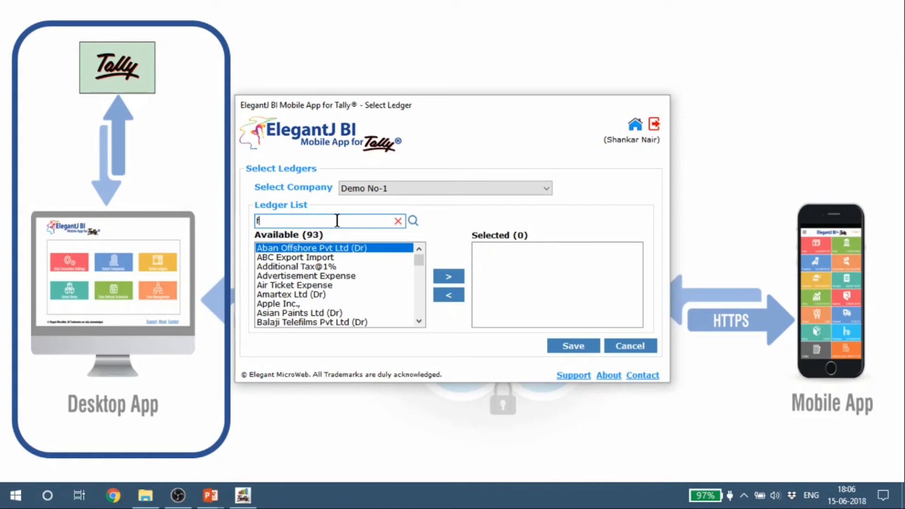
pyautogui.click(398, 220)
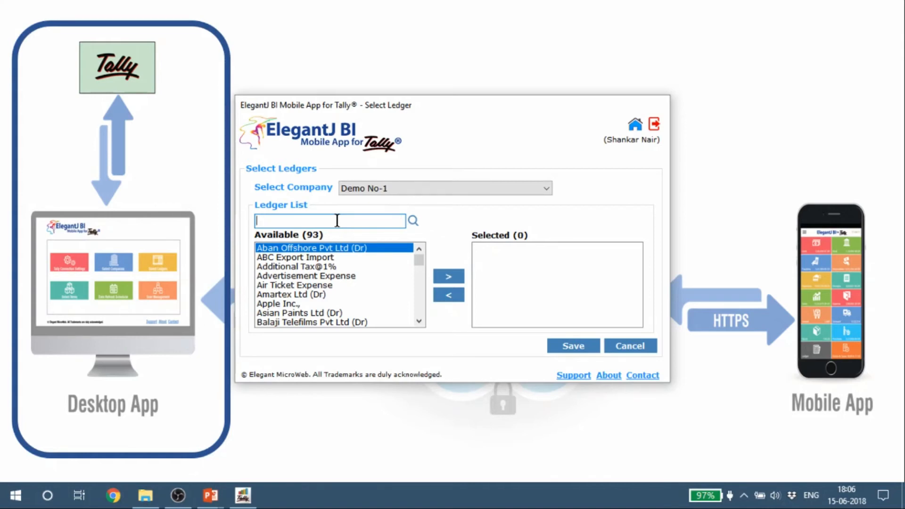
pyautogui.moveTo(331, 287)
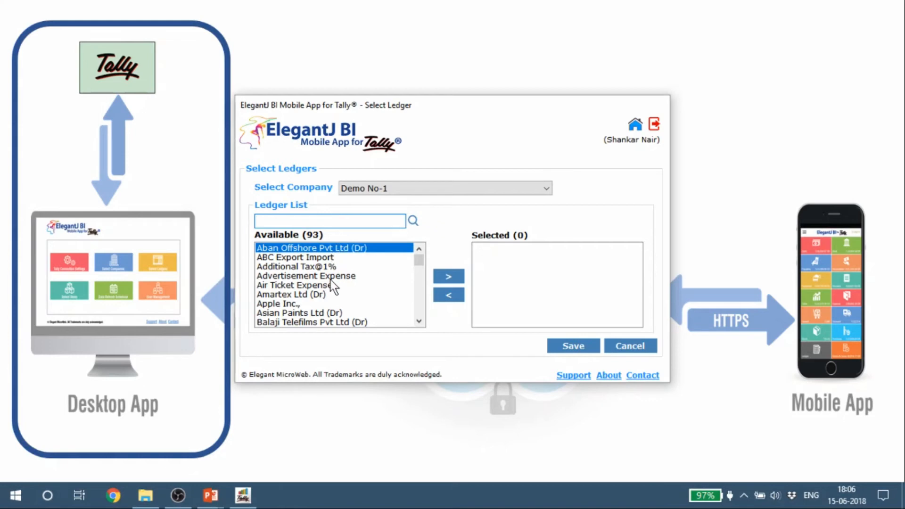
pyautogui.write('ba')
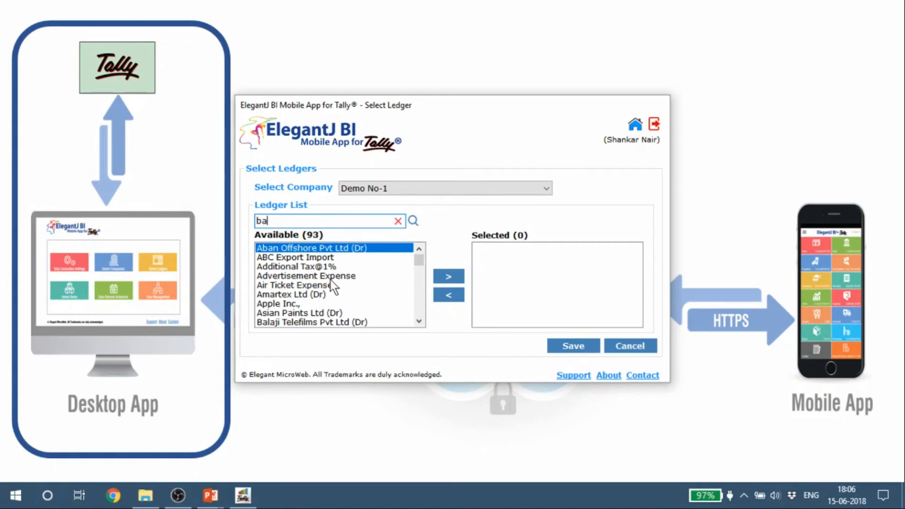
pyautogui.write('la')
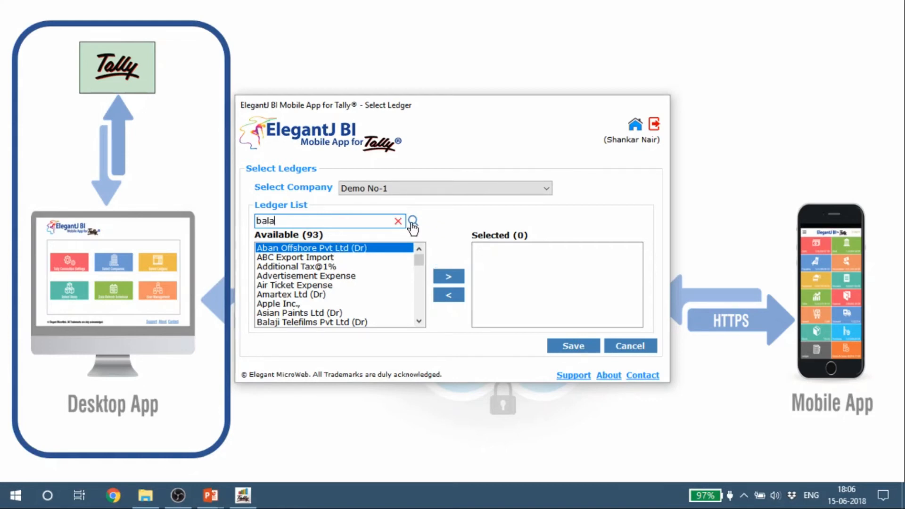
pyautogui.click(412, 221)
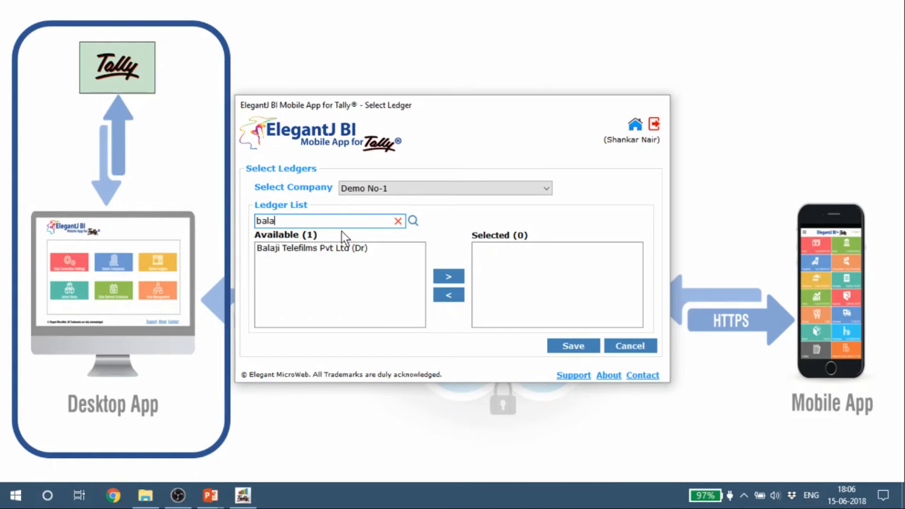
pyautogui.click(397, 220)
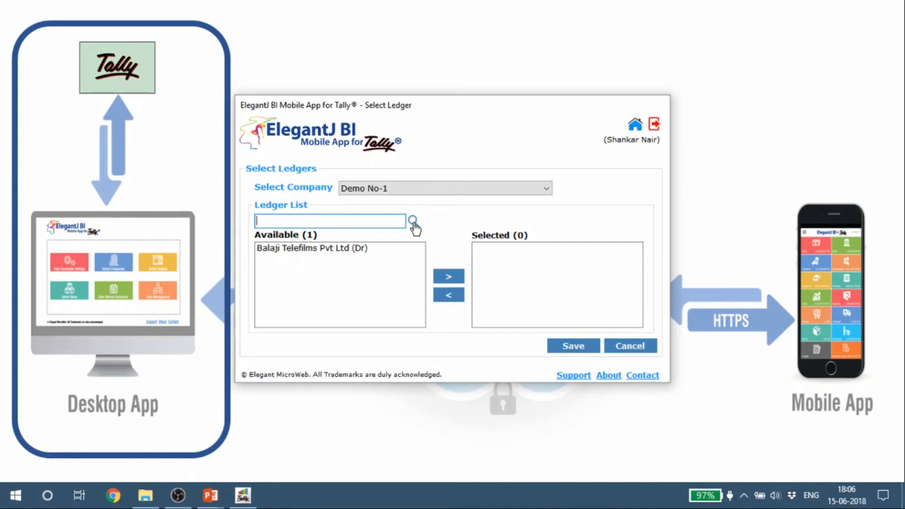
pyautogui.click(413, 221)
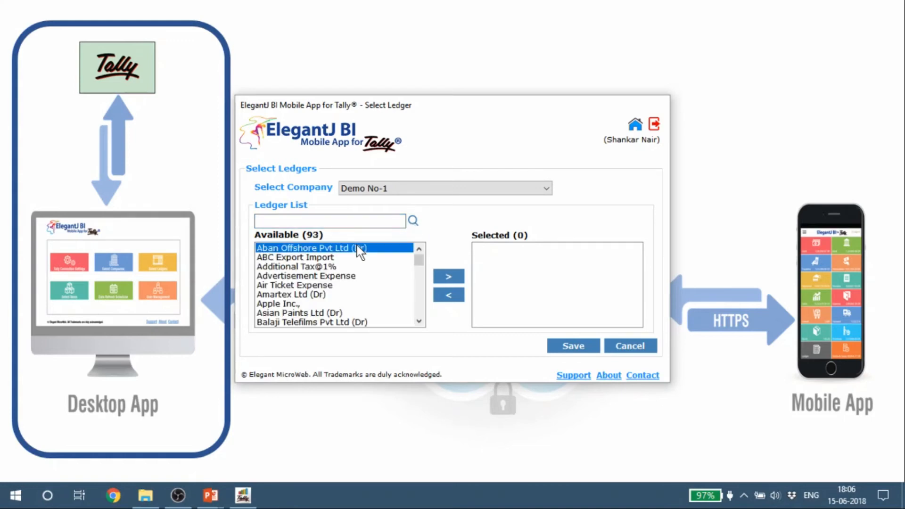
# Move the first ten ledgers, Aban Offshore through Basic Salary, to selected, save, and exit.
pyautogui.click(295, 266)
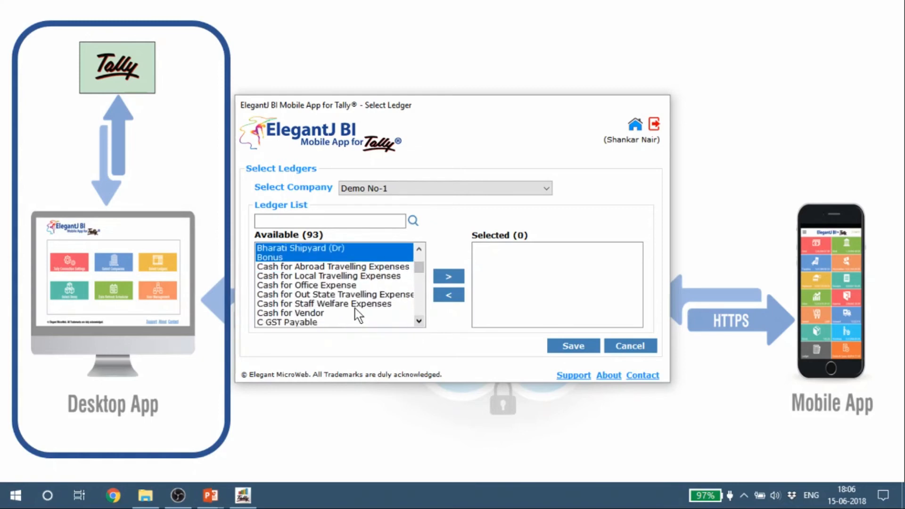
pyautogui.click(324, 303)
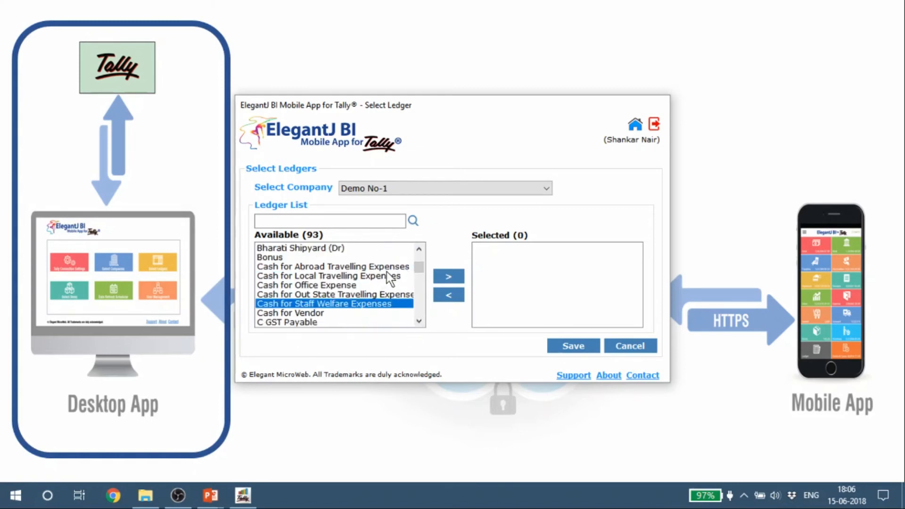
pyautogui.scroll(3)
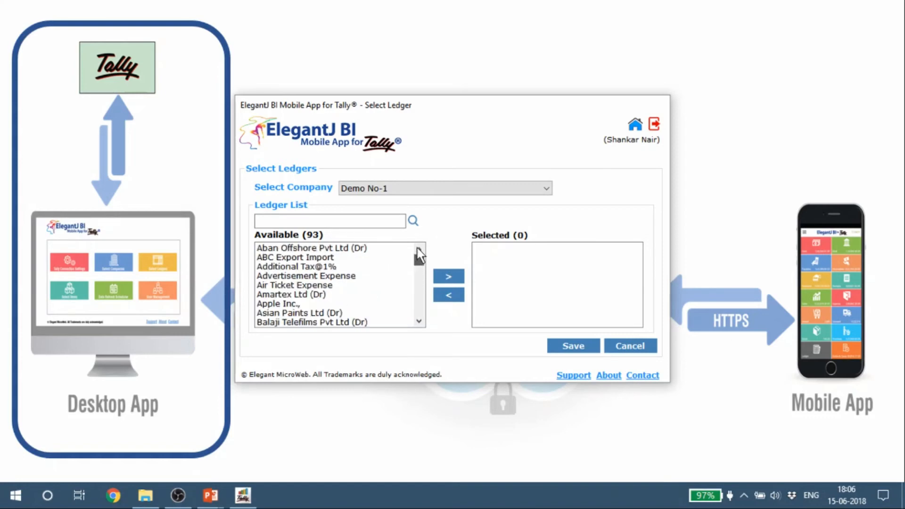
pyautogui.click(311, 248)
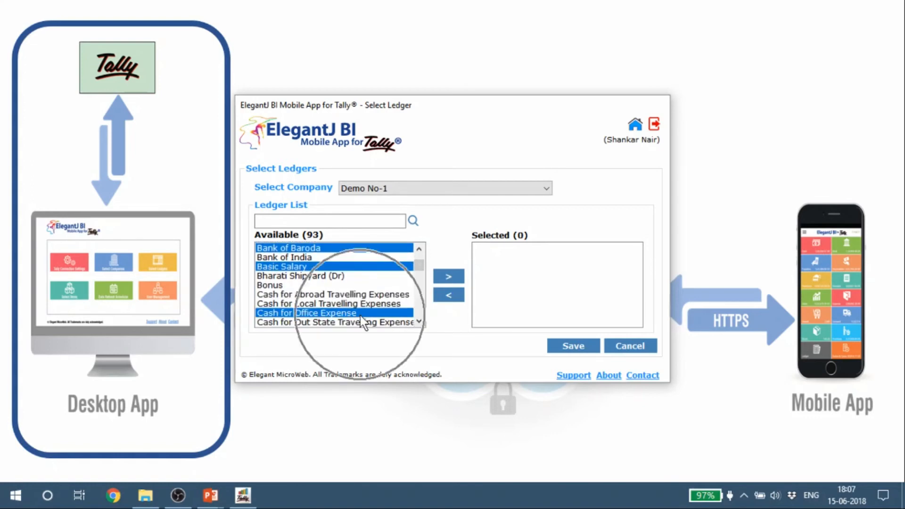
pyautogui.moveTo(441, 346)
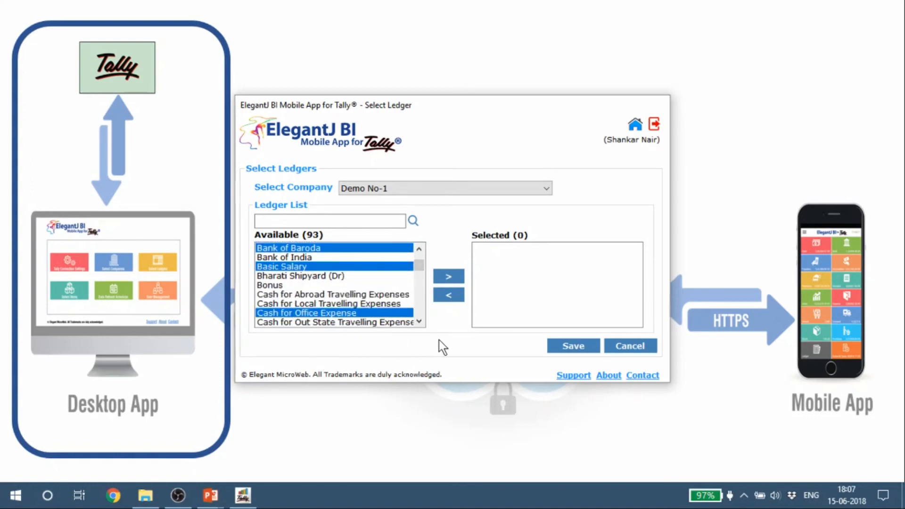
pyautogui.click(448, 277)
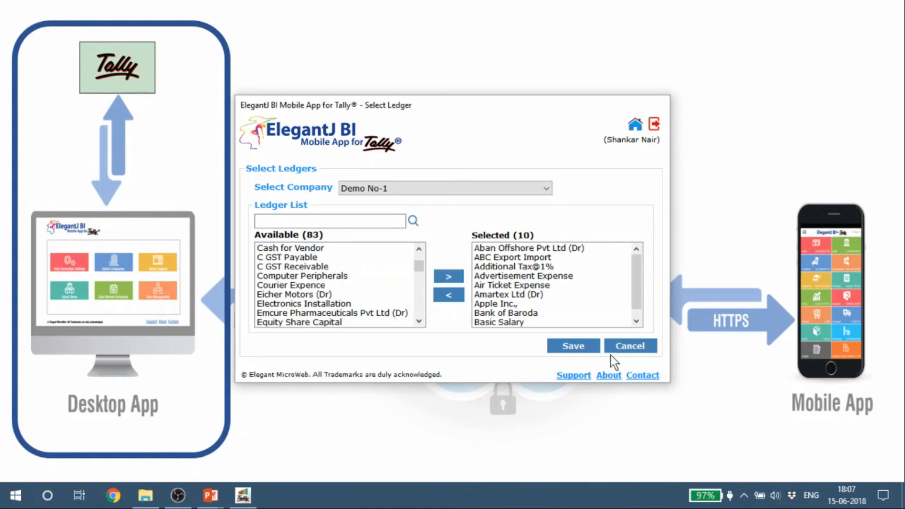
pyautogui.click(573, 345)
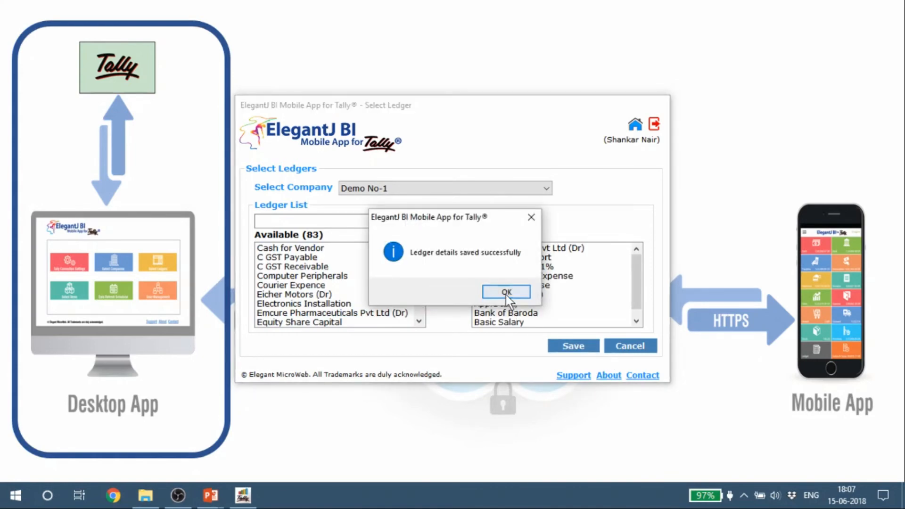
pyautogui.click(505, 291)
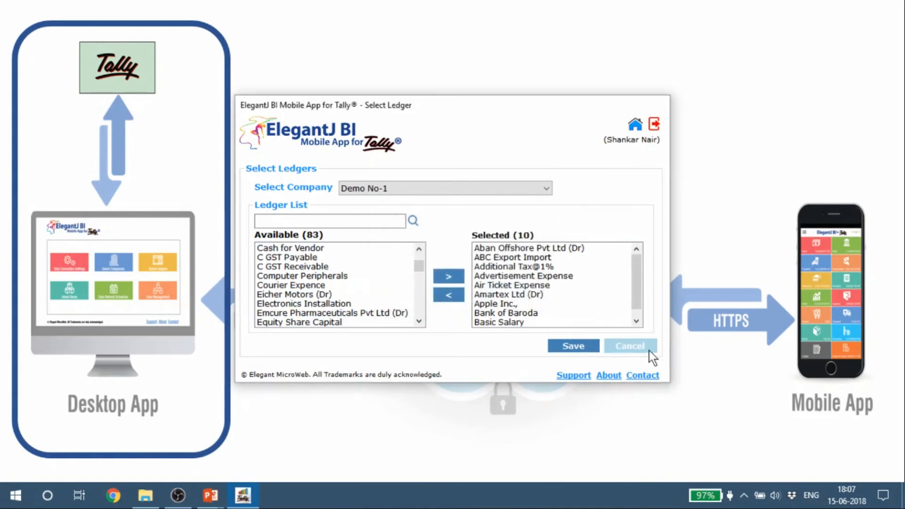
pyautogui.click(629, 345)
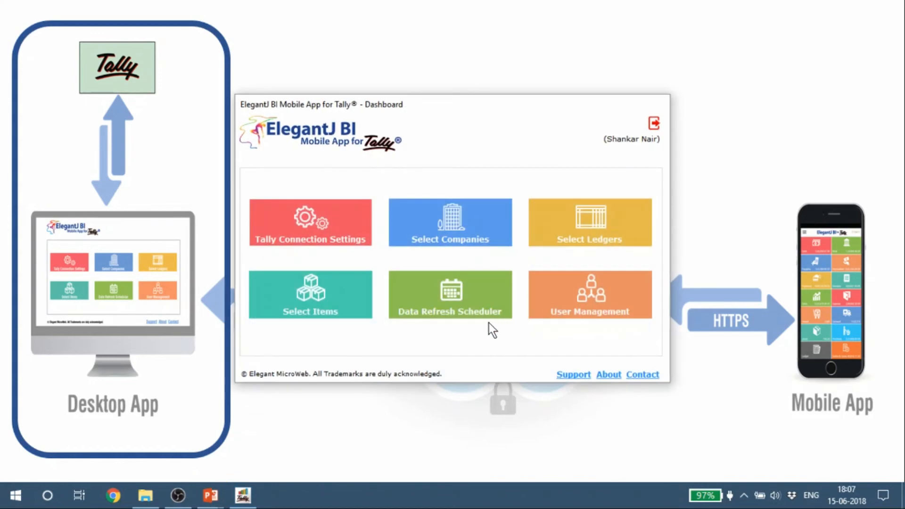
pyautogui.moveTo(465, 310)
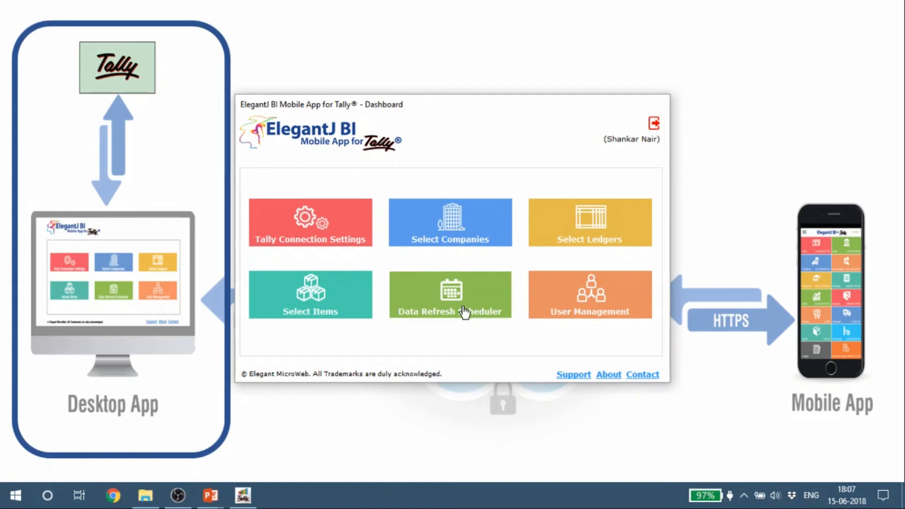
# Open the Data Refresh Scheduler tile from the dashboard.
pyautogui.click(450, 294)
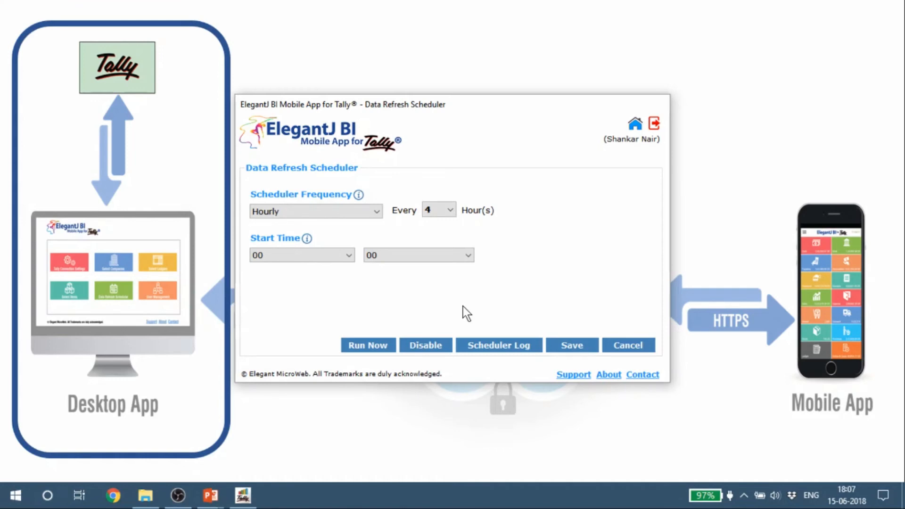
pyautogui.moveTo(360, 226)
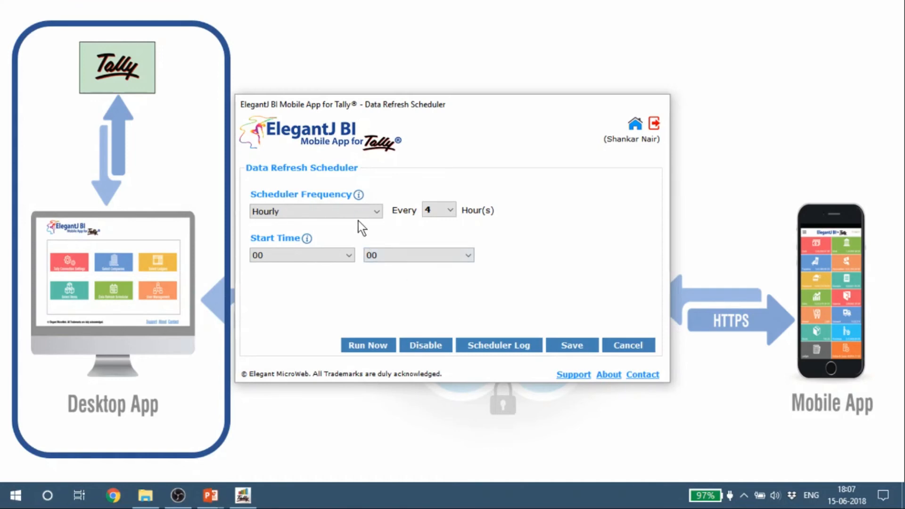
# Set the refresh to Daily, every 1 day, starting at 22:10, and save it.
pyautogui.click(375, 211)
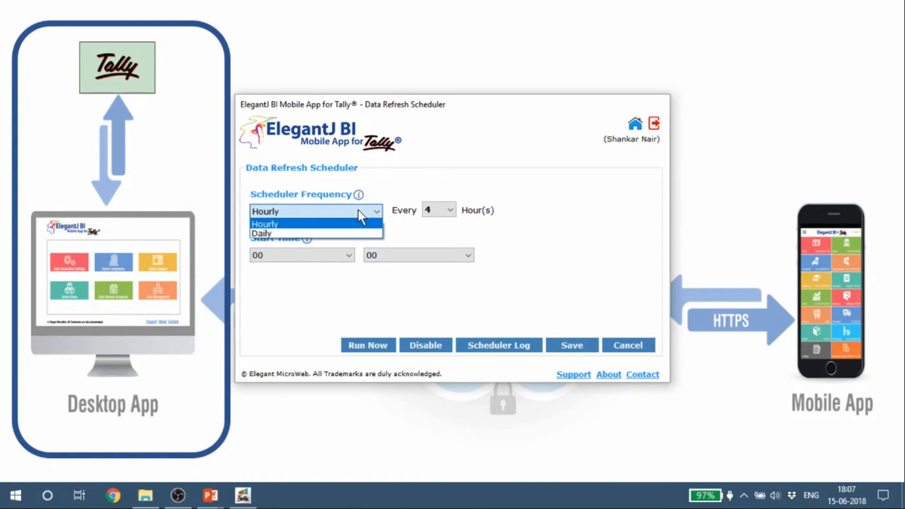
pyautogui.click(264, 223)
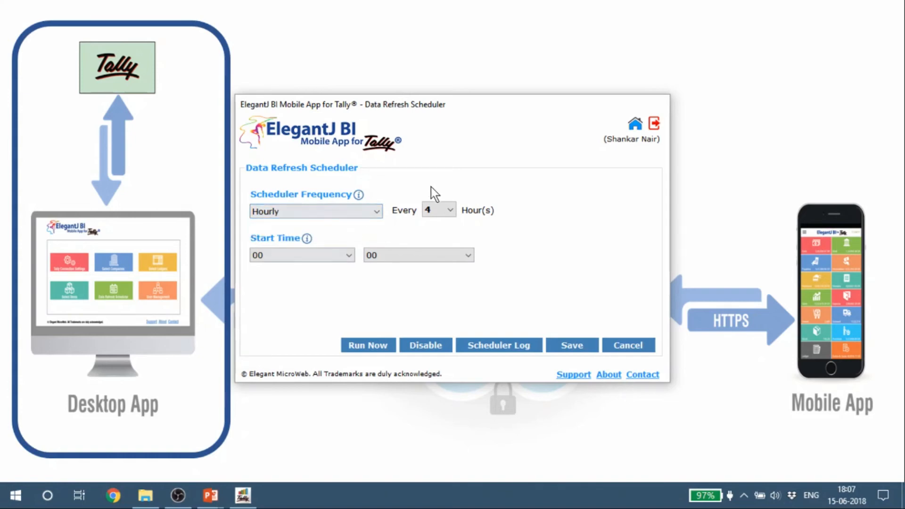
pyautogui.moveTo(369, 213)
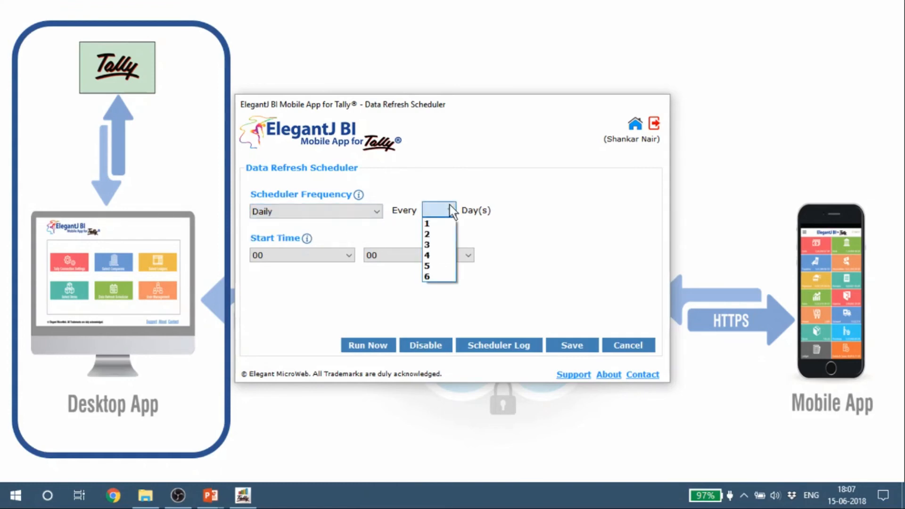
pyautogui.click(427, 223)
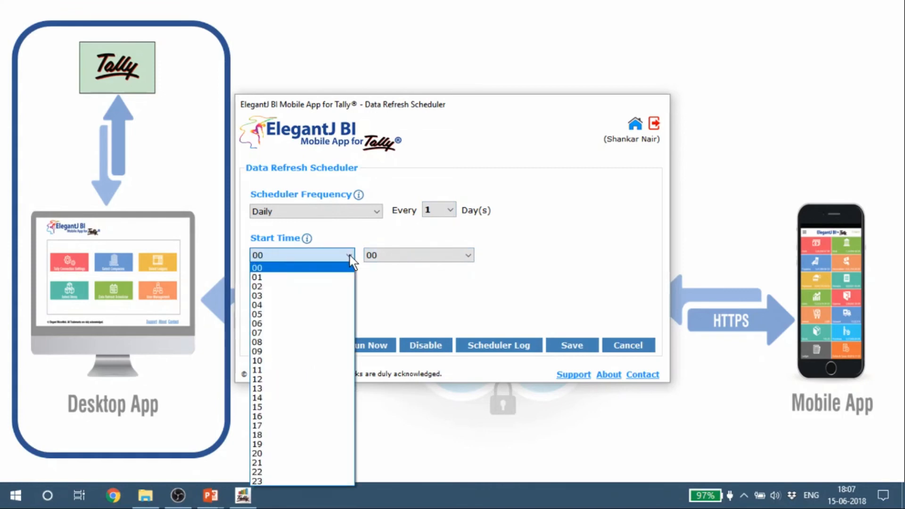
pyautogui.moveTo(291, 463)
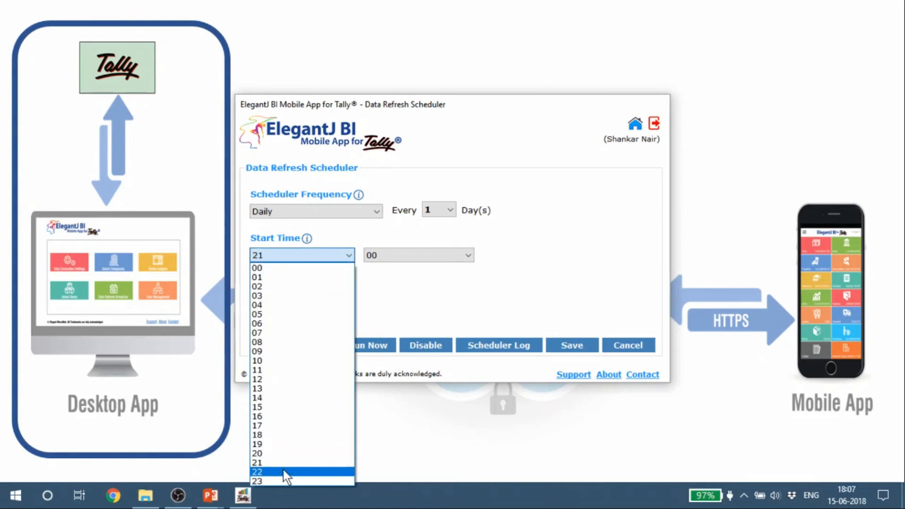
pyautogui.click(258, 471)
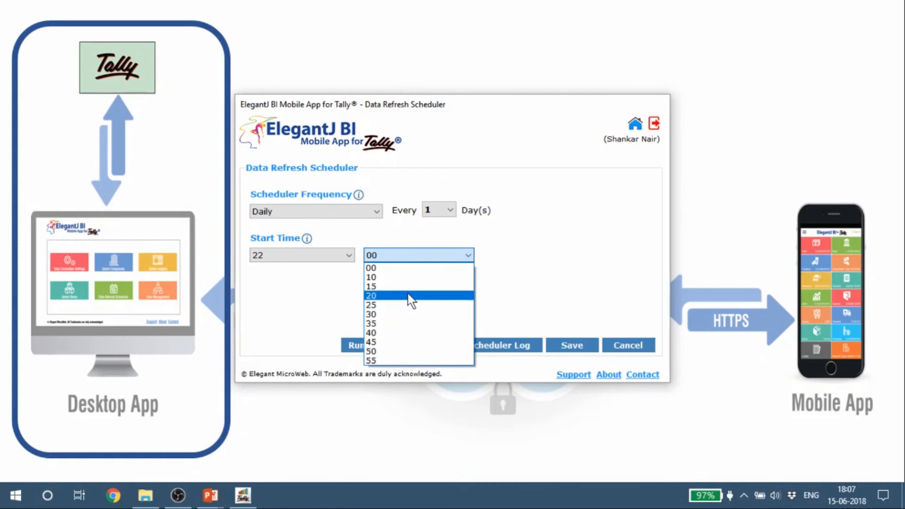
pyautogui.click(370, 277)
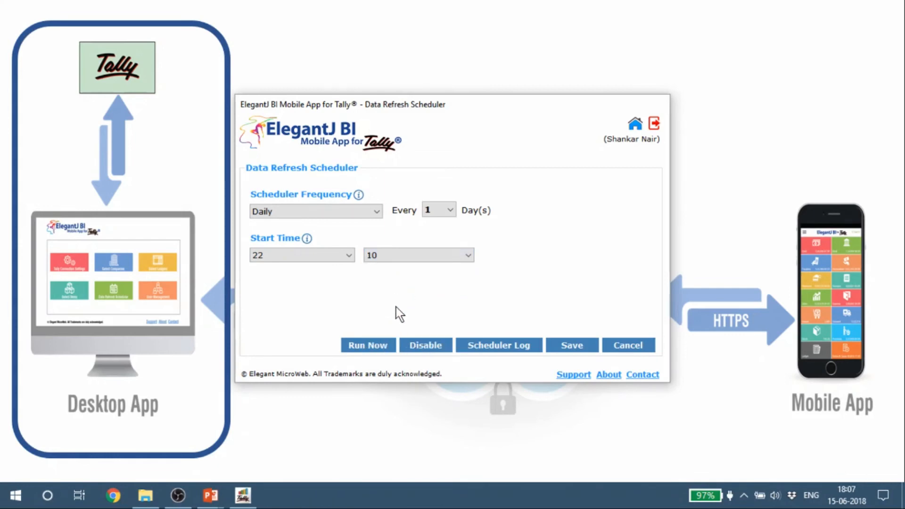
pyautogui.click(570, 345)
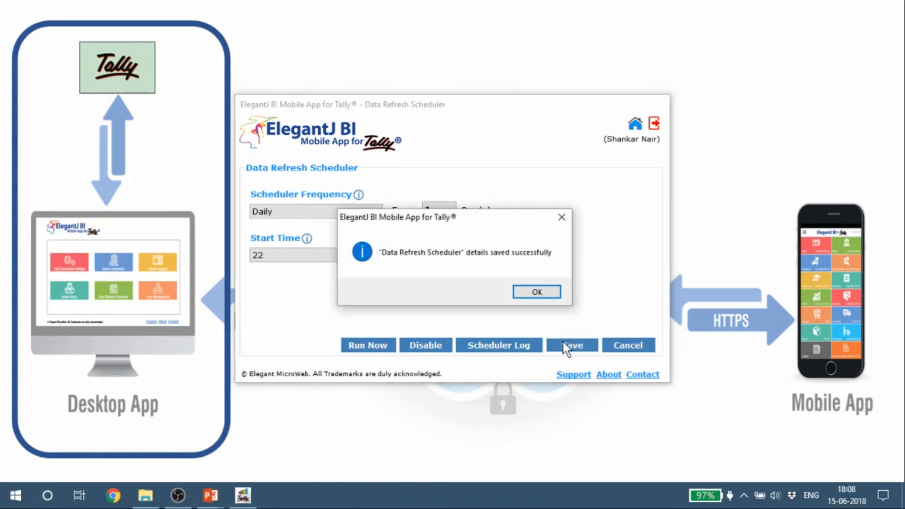
pyautogui.click(535, 291)
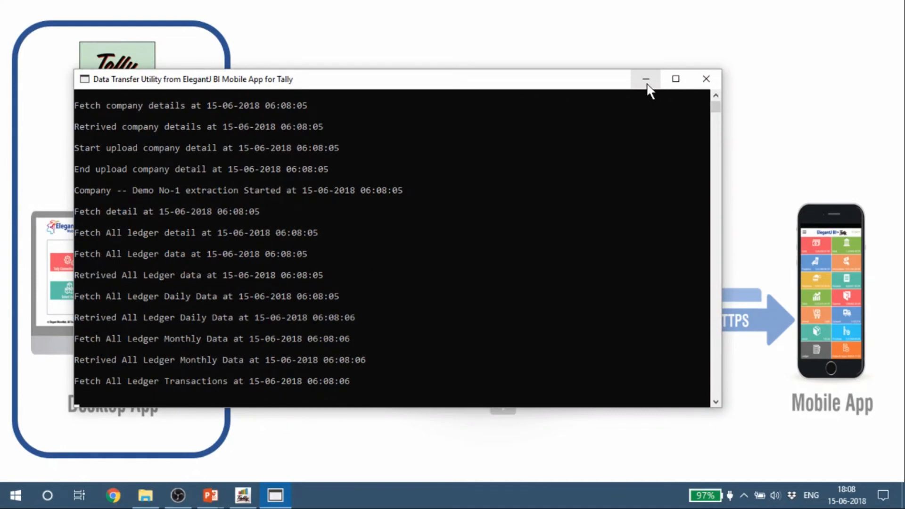
pyautogui.moveTo(674, 87)
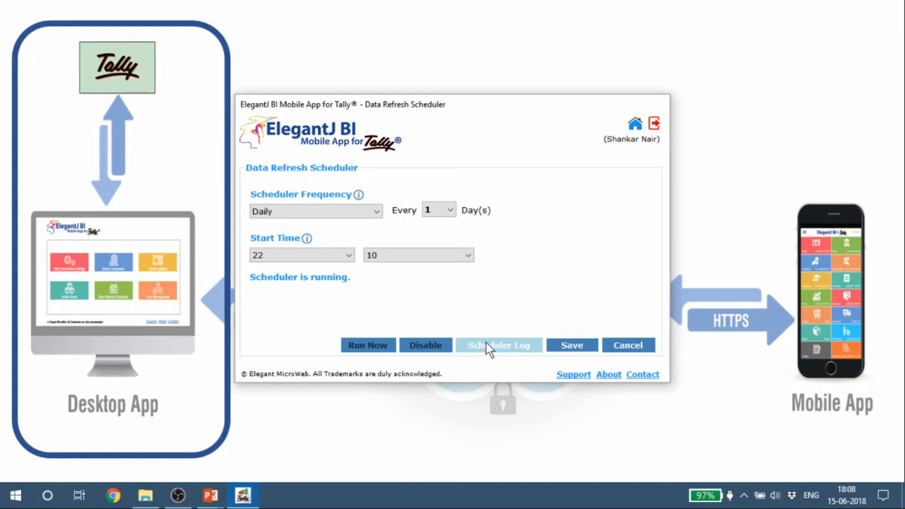
# Export the Scheduler Log to a CSV file in Documents, then close the log.
pyautogui.click(497, 345)
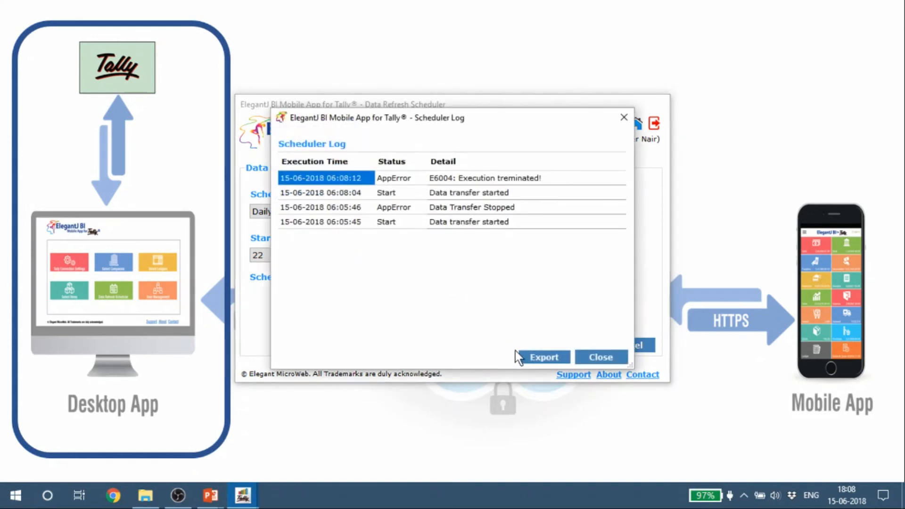
pyautogui.click(543, 357)
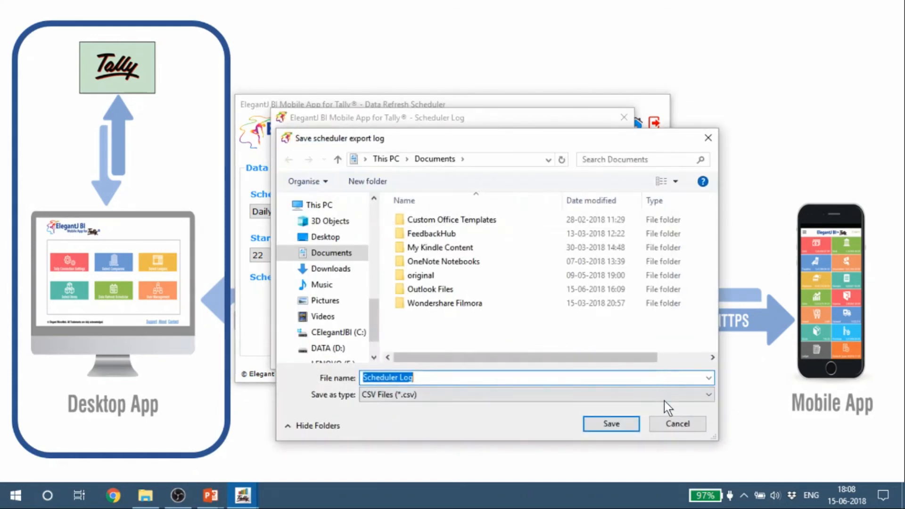
pyautogui.click(611, 424)
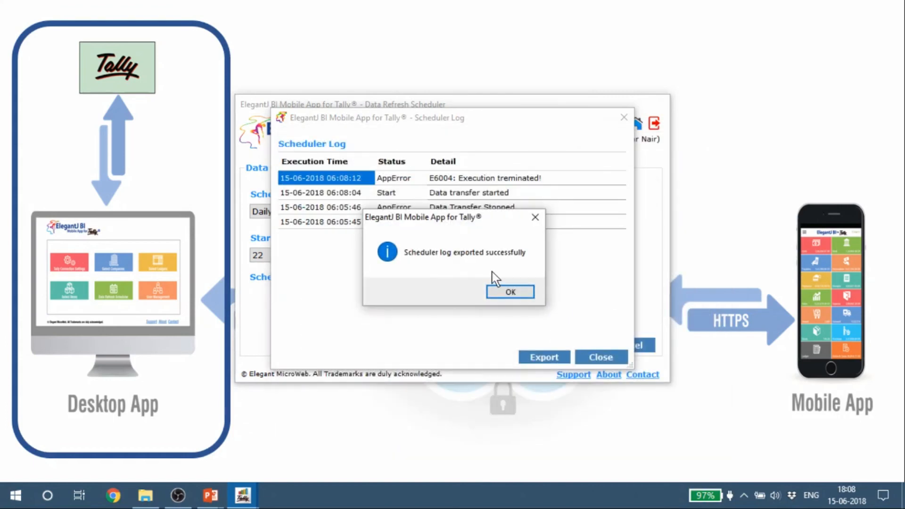
pyautogui.click(509, 291)
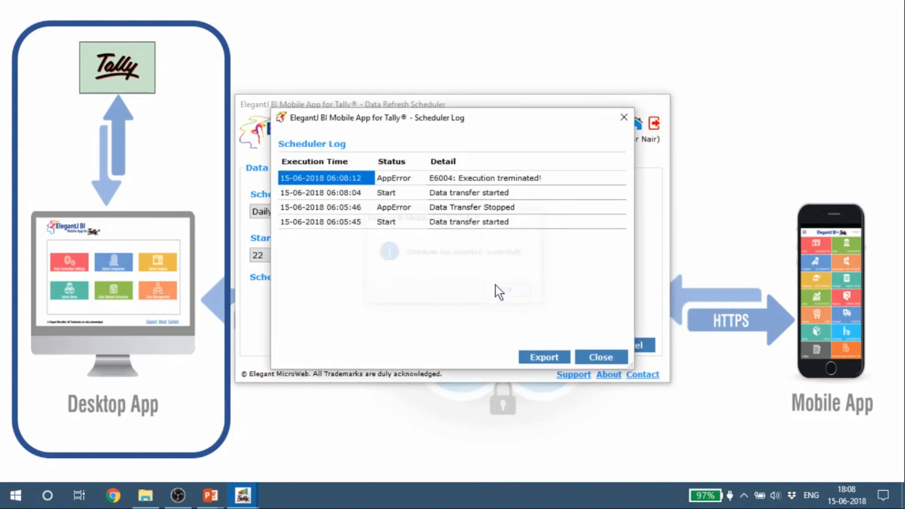
pyautogui.click(600, 357)
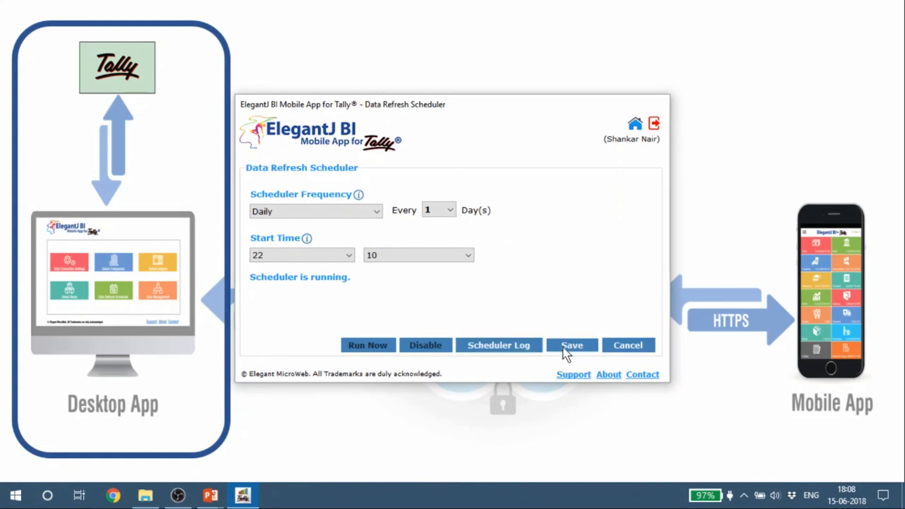
# Save the daily 22:10 schedule and watch the transfer utility upload transaction files.
pyautogui.click(367, 344)
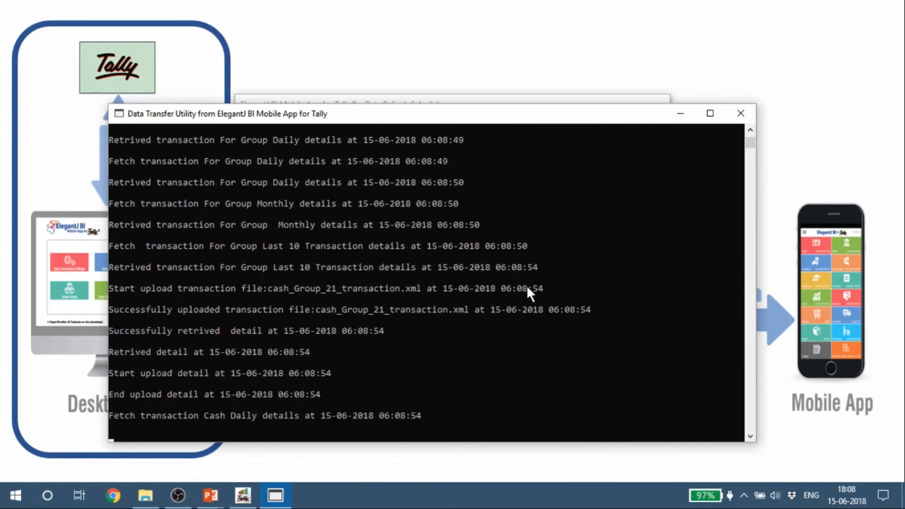
pyautogui.scroll(-3)
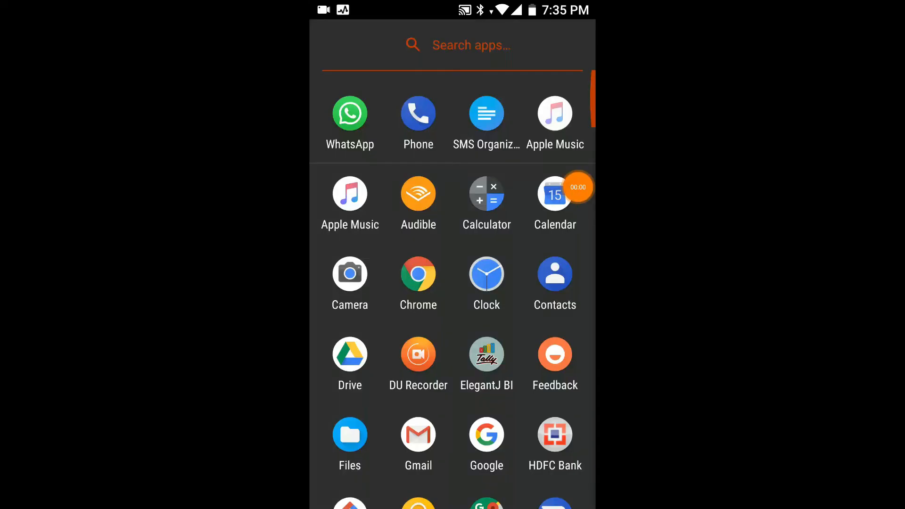
# Launch ElegantJ BI on the phone and enter the registered mobile number and password.
pyautogui.click(486, 354)
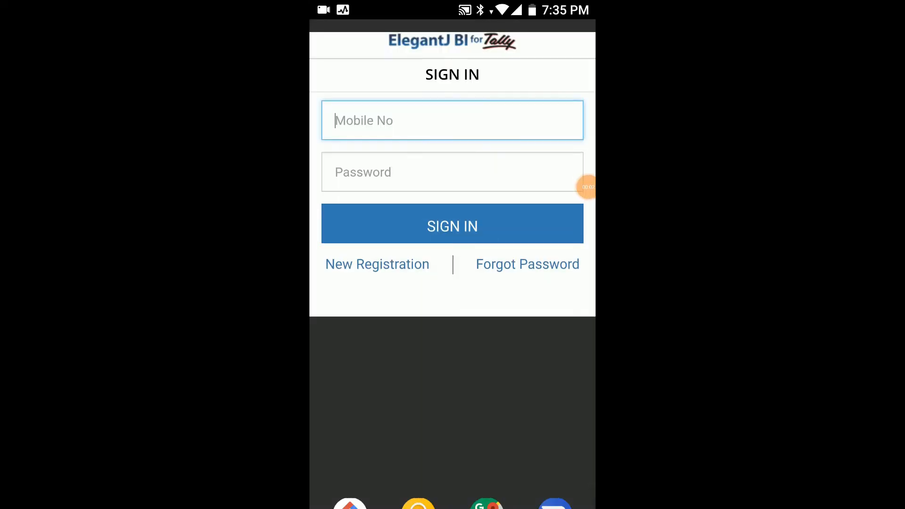
pyautogui.click(452, 120)
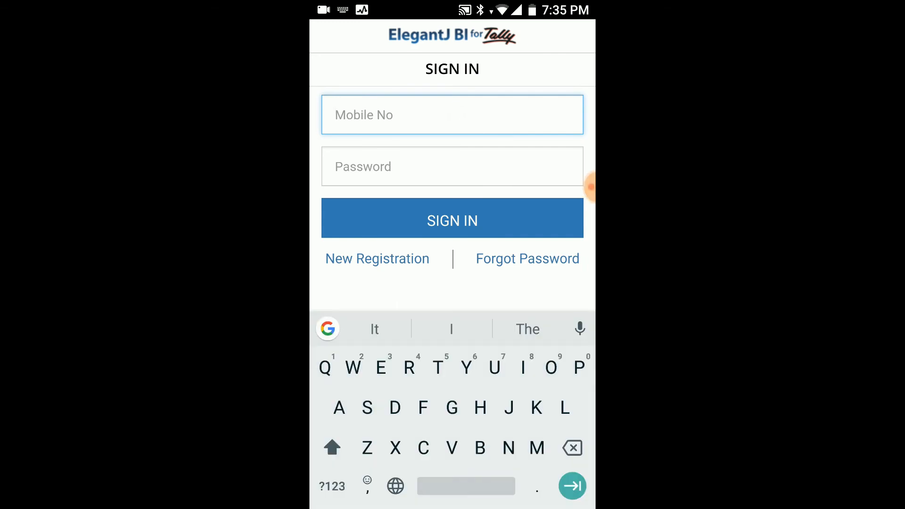
pyautogui.write('9')
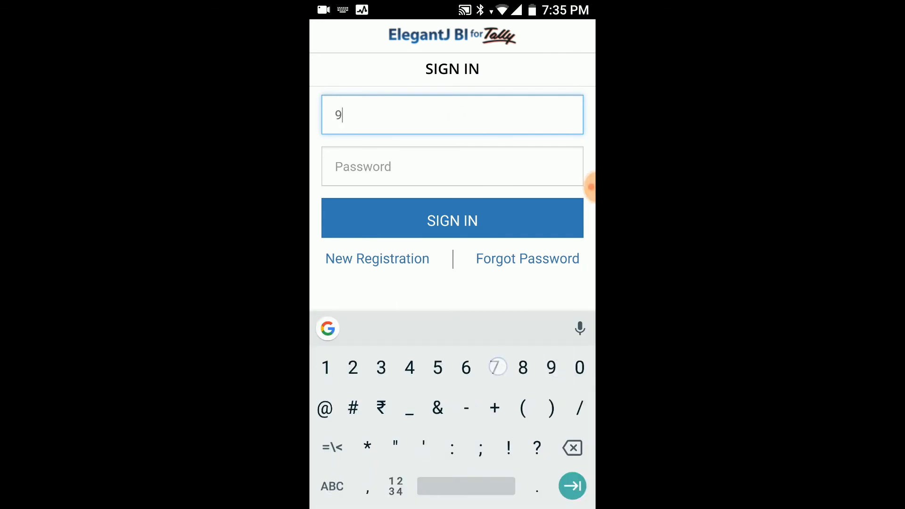
pyautogui.click(494, 367)
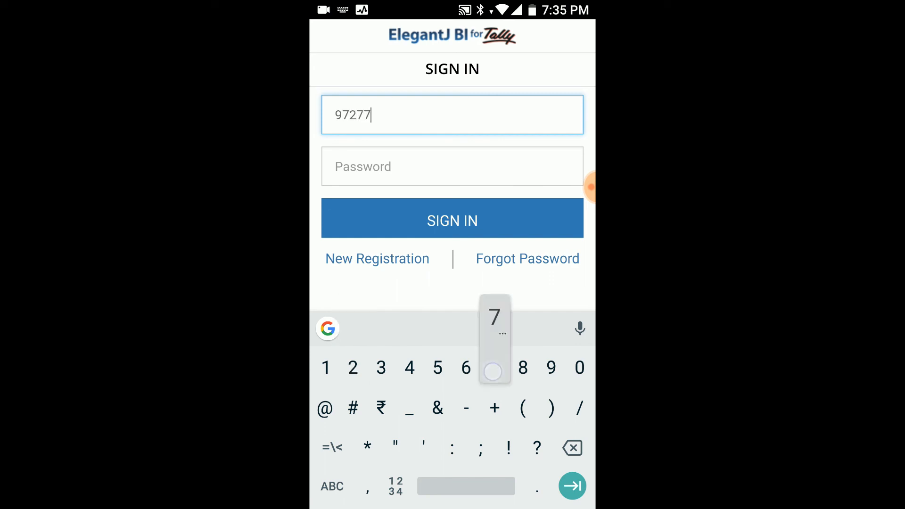
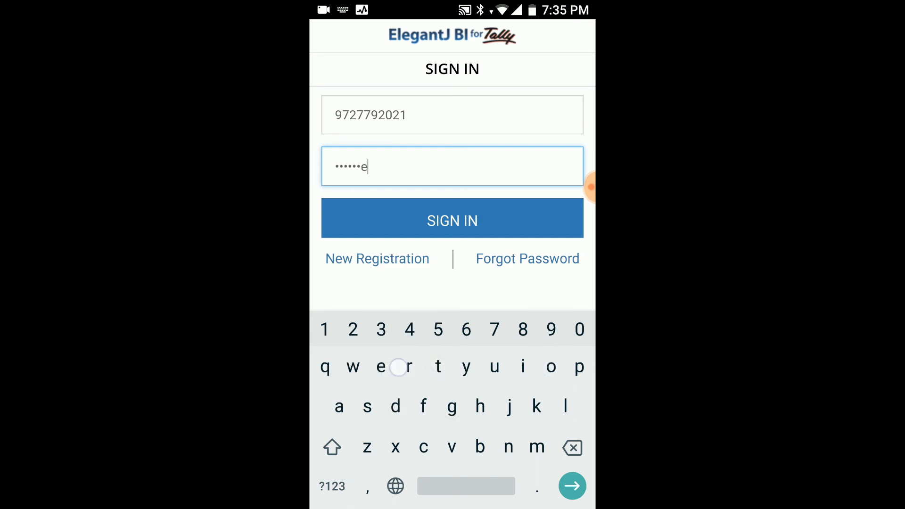
pyautogui.click(452, 219)
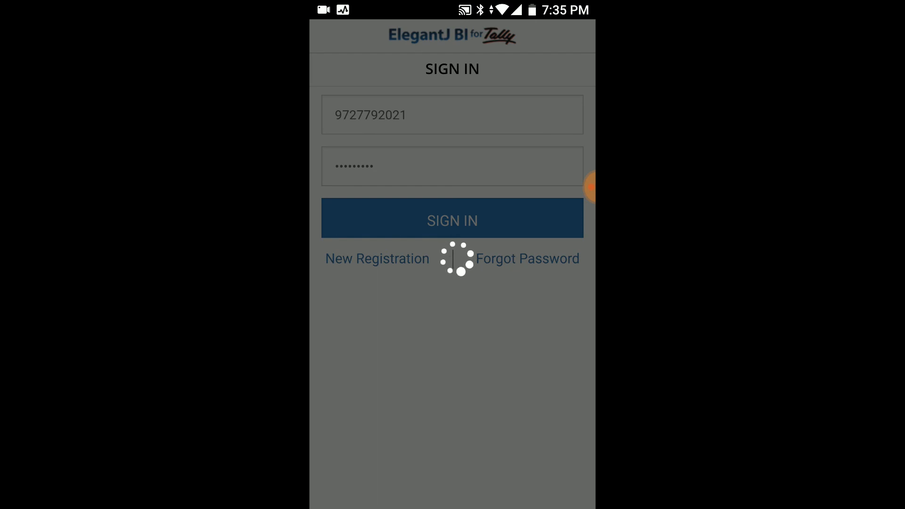
# Sign in and open the Sales tile showing today, MTD and YTD ledger balances.
pyautogui.click(452, 218)
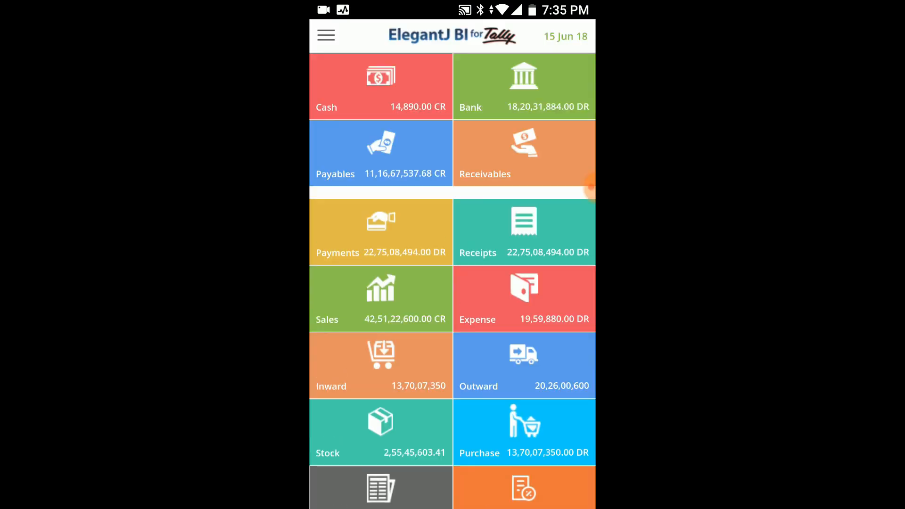
pyautogui.scroll(3)
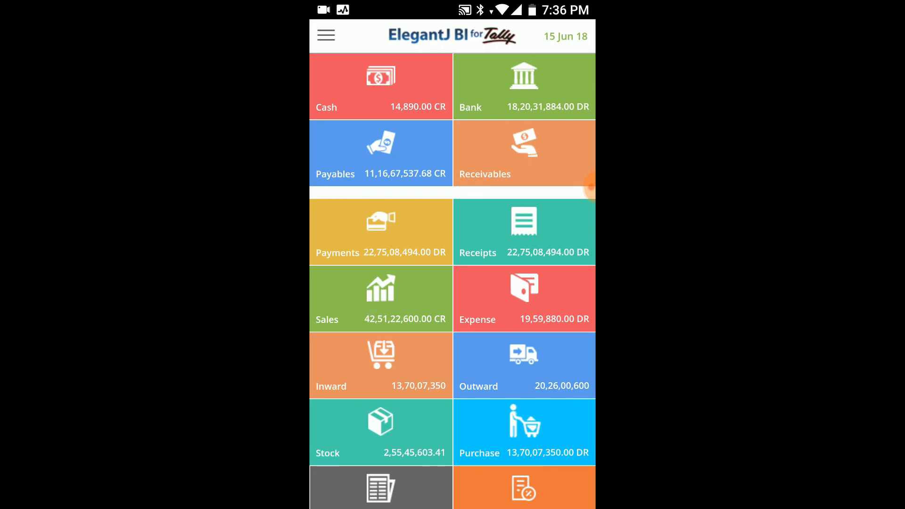
pyautogui.click(380, 298)
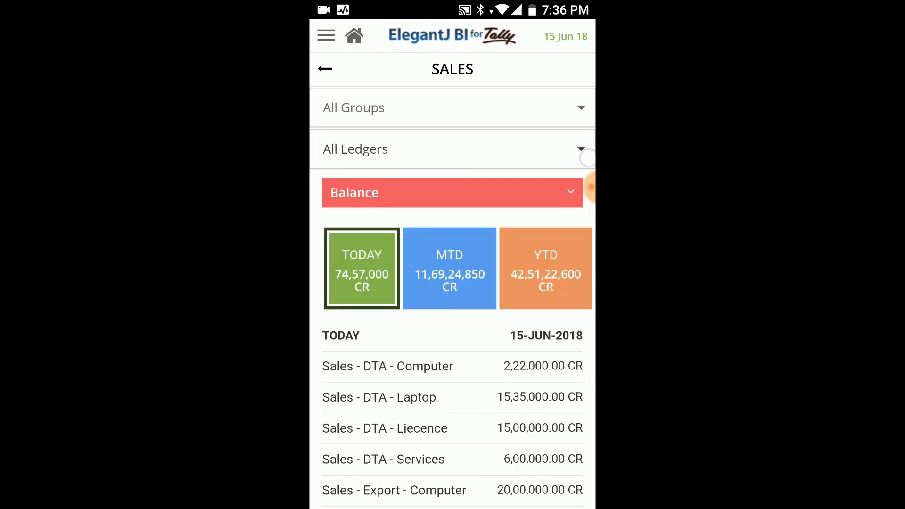
# Filter Sales to the SALES - EXPORT group and its Consultancy Service ledger.
pyautogui.click(452, 149)
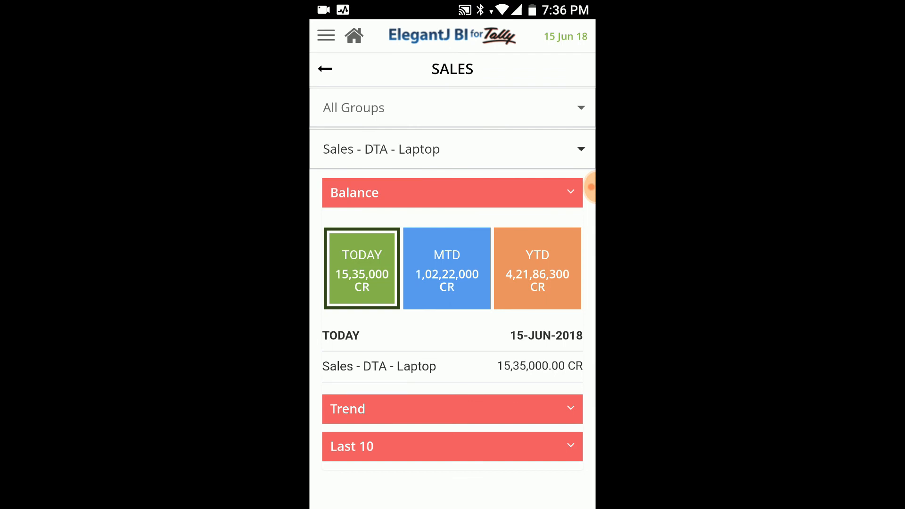
pyautogui.click(452, 108)
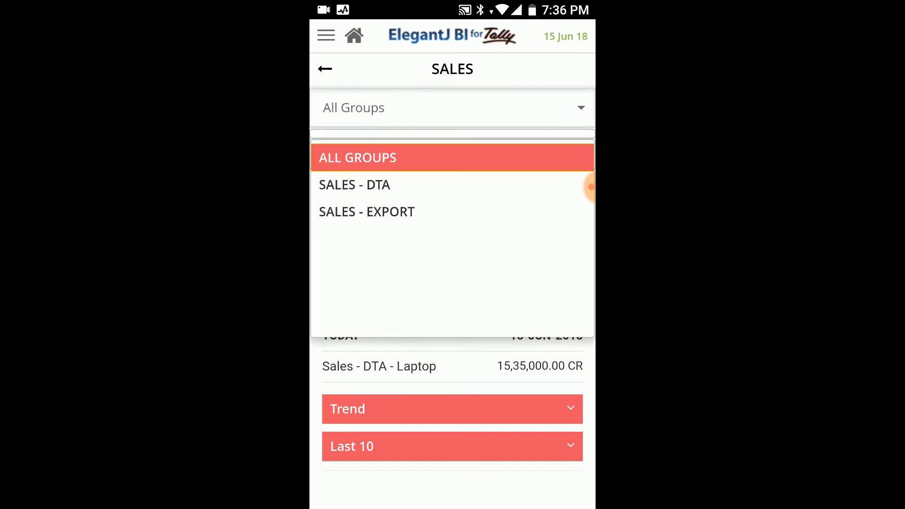
pyautogui.click(367, 212)
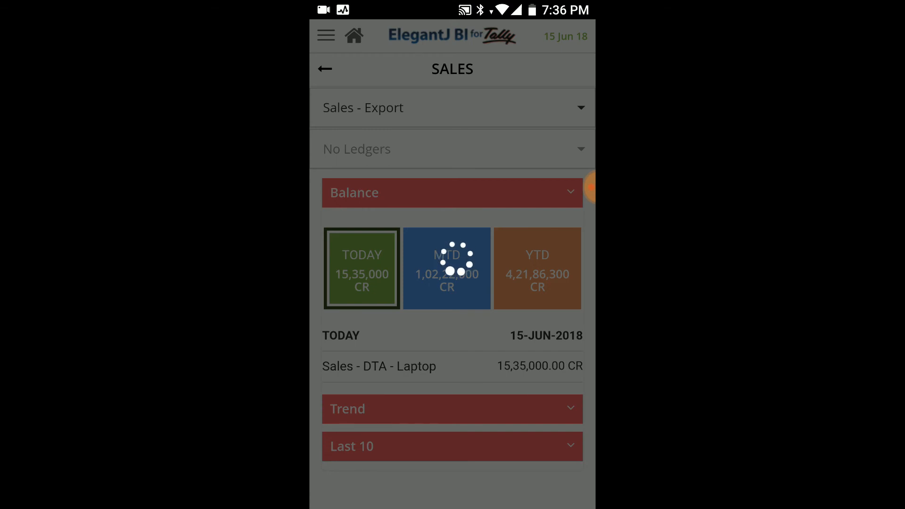
pyautogui.click(452, 149)
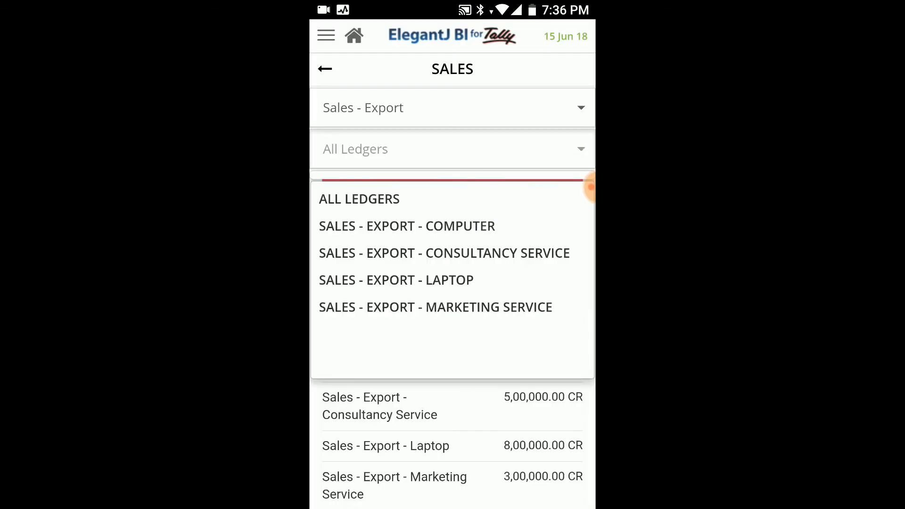
pyautogui.click(444, 252)
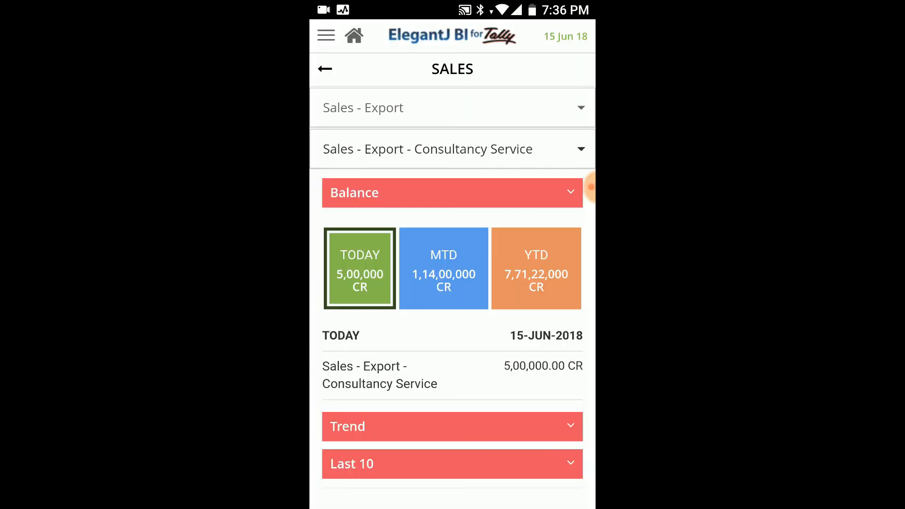
# Expand the ledger's daily trend chart and its last 10 transactions.
pyautogui.click(452, 426)
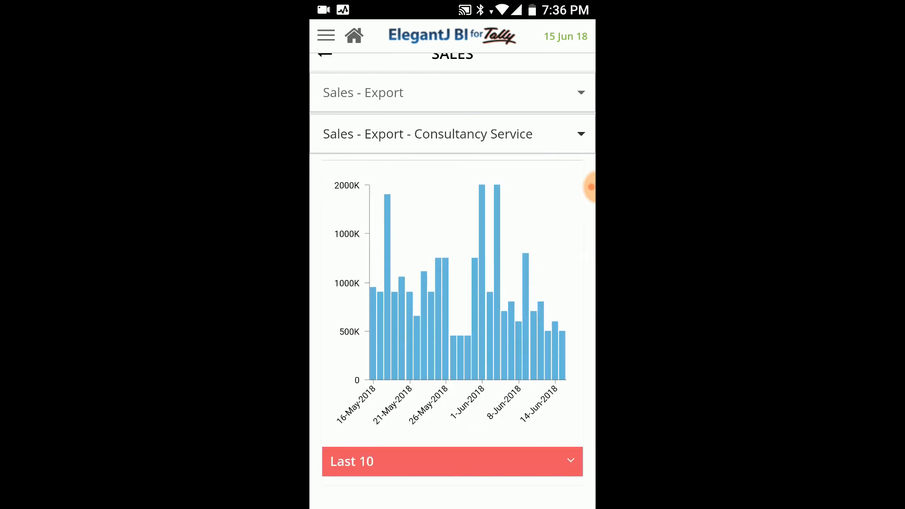
pyautogui.click(453, 461)
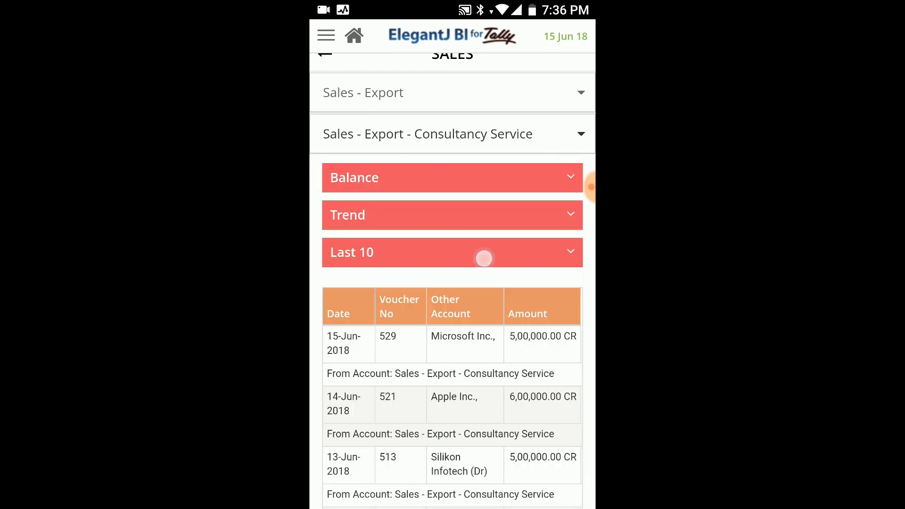
pyautogui.scroll(-3)
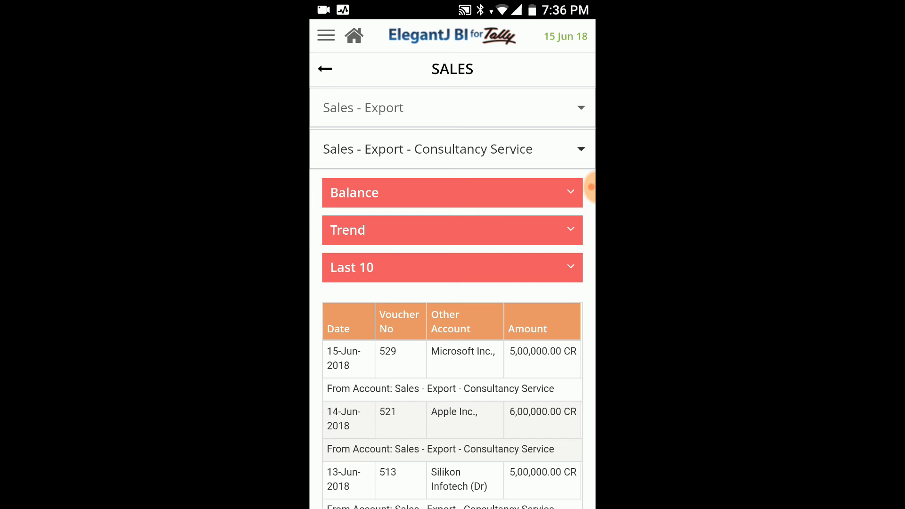
pyautogui.click(584, 188)
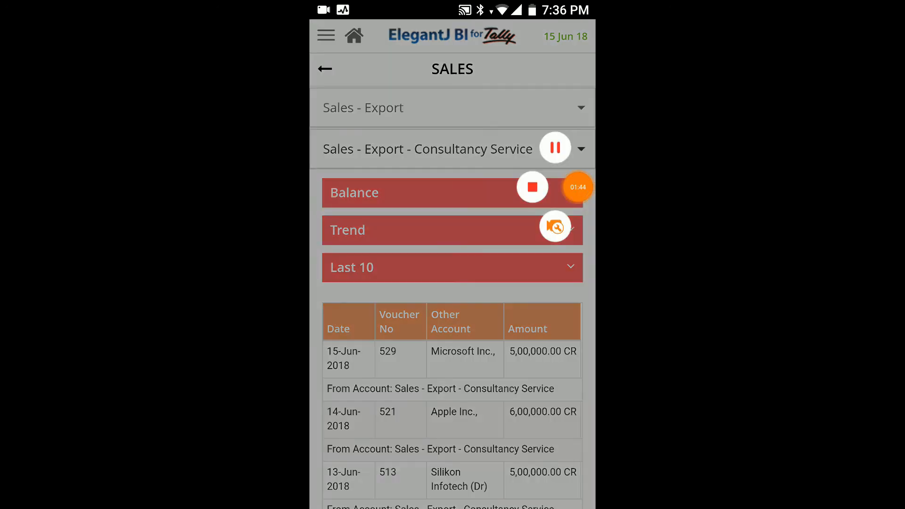